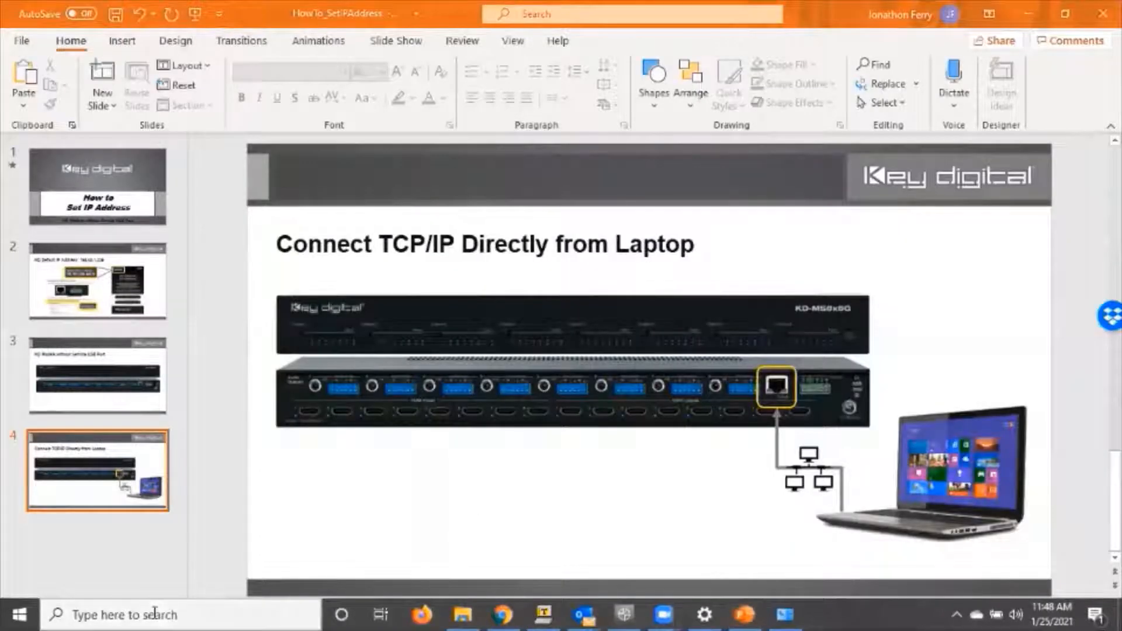
# Launch Command Prompt from the taskbar search with 'cmd'.
pyautogui.write('cmd')
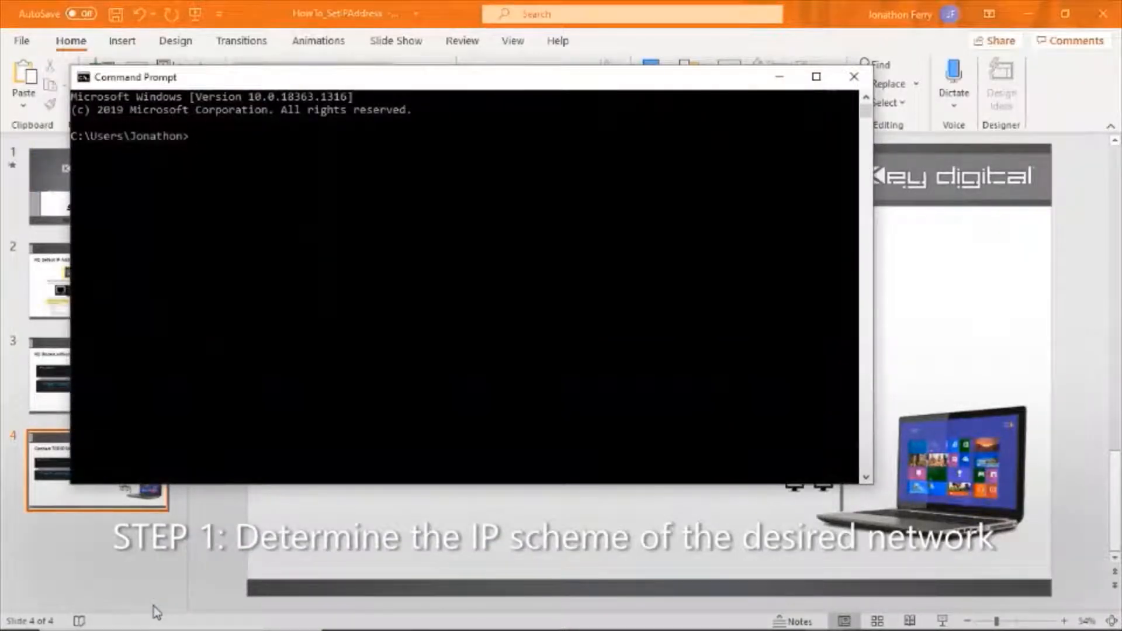
# Run ipconfig and highlight the Wi-Fi IPv4 address 10.0.0.46.
pyautogui.write('i')
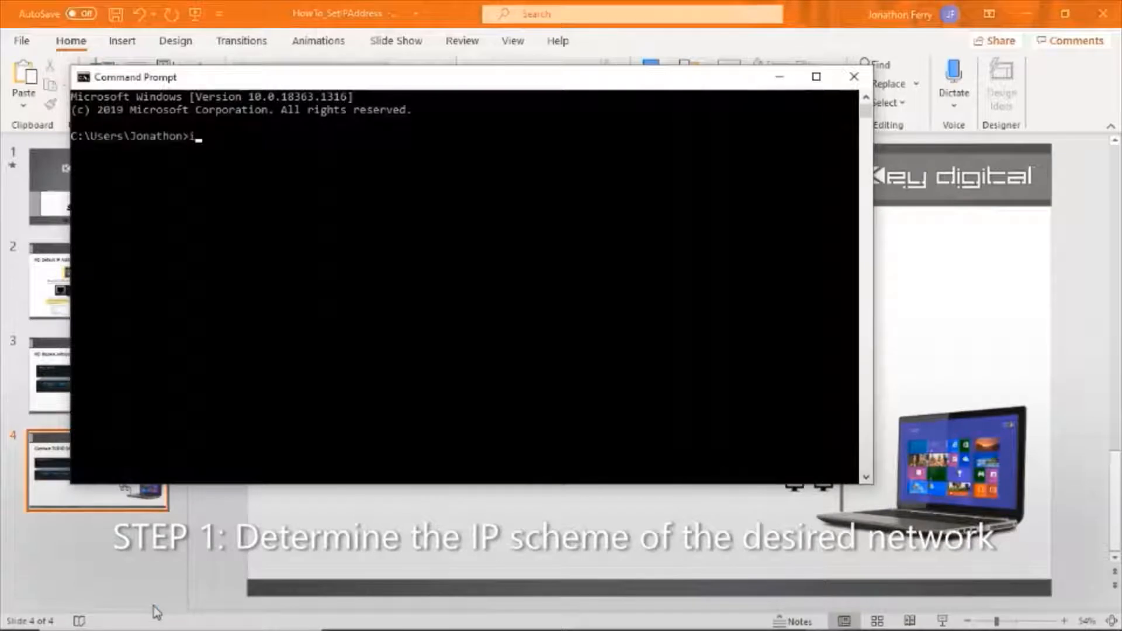
pyautogui.write('p confi')
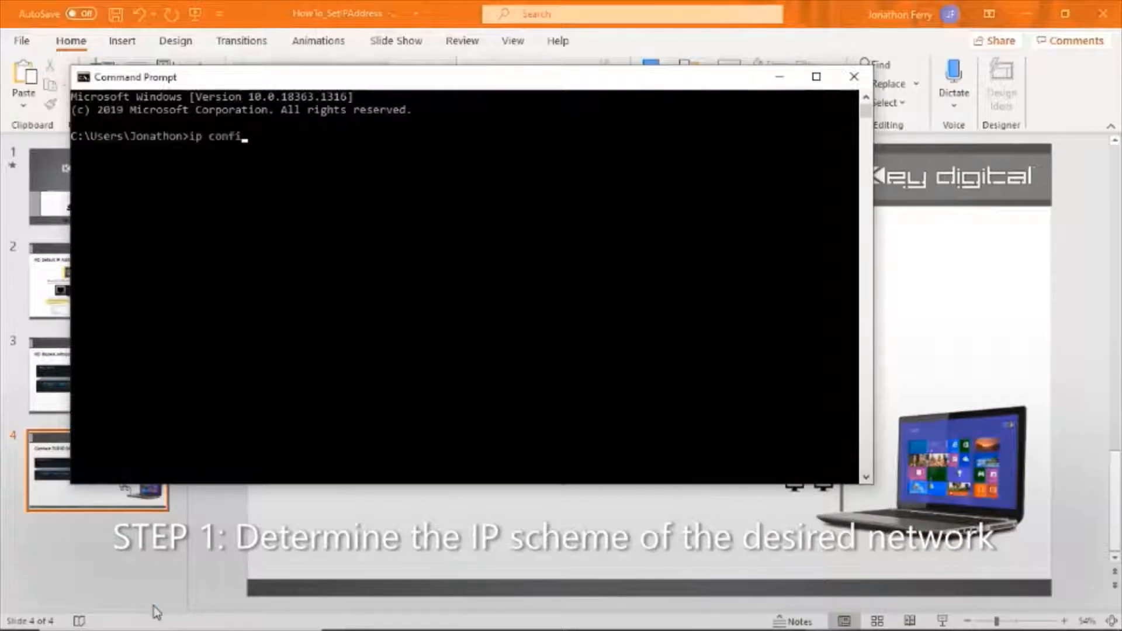
pyautogui.write('ipconfig')
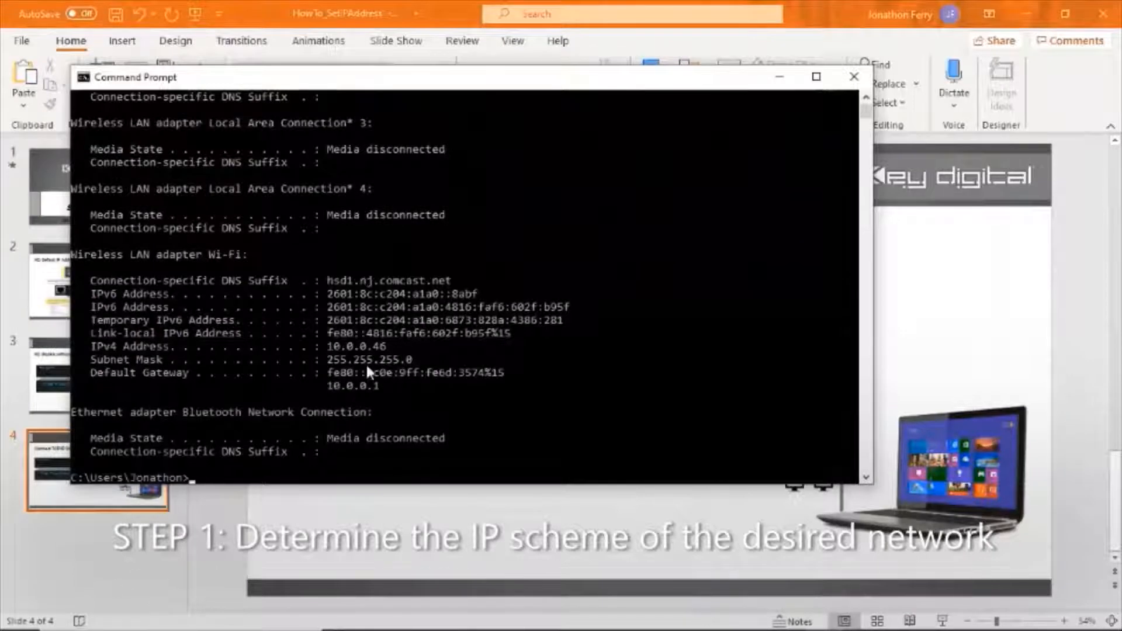
pyautogui.moveTo(324, 346); pyautogui.dragTo(379, 346)
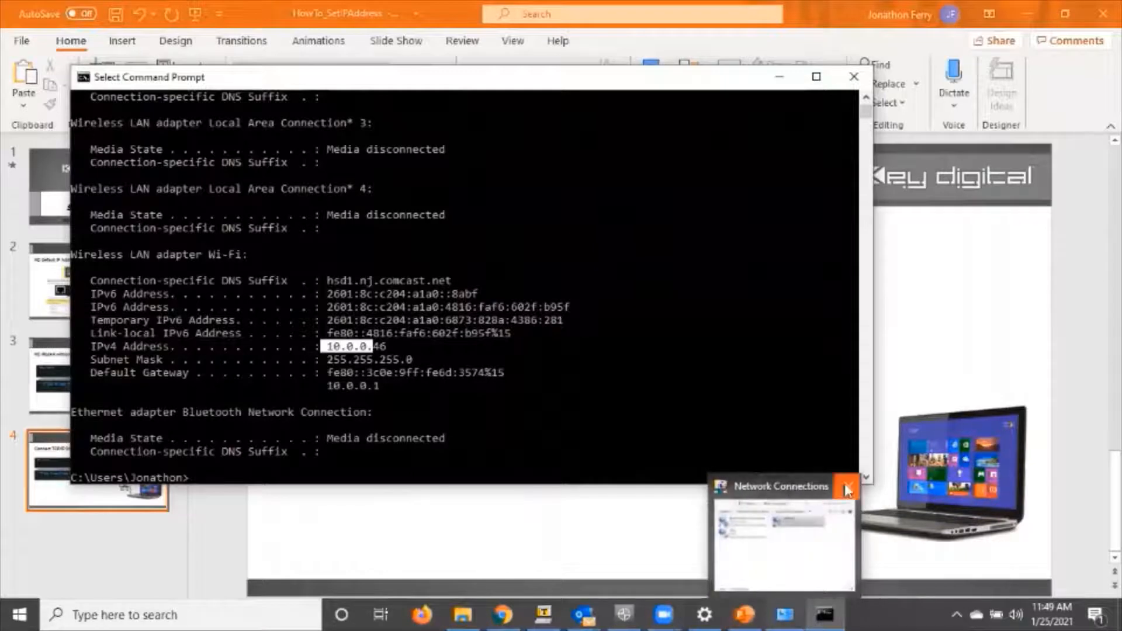
# Reach the Ethernet page of Network & Internet settings, showing the adapter not connected.
pyautogui.click(845, 490)
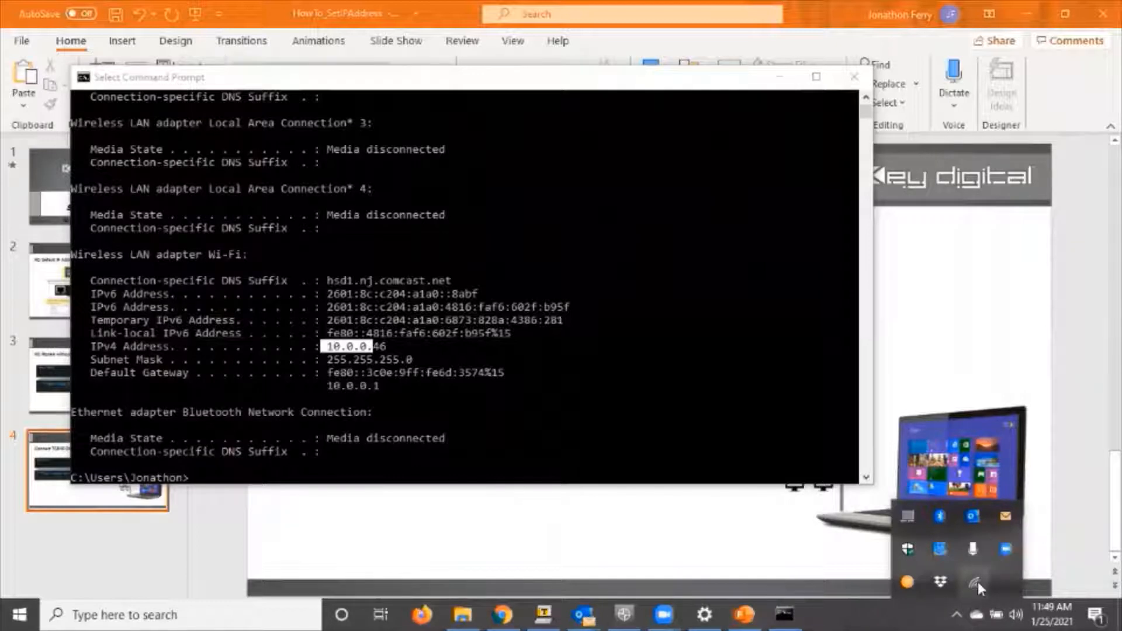
pyautogui.click(977, 581)
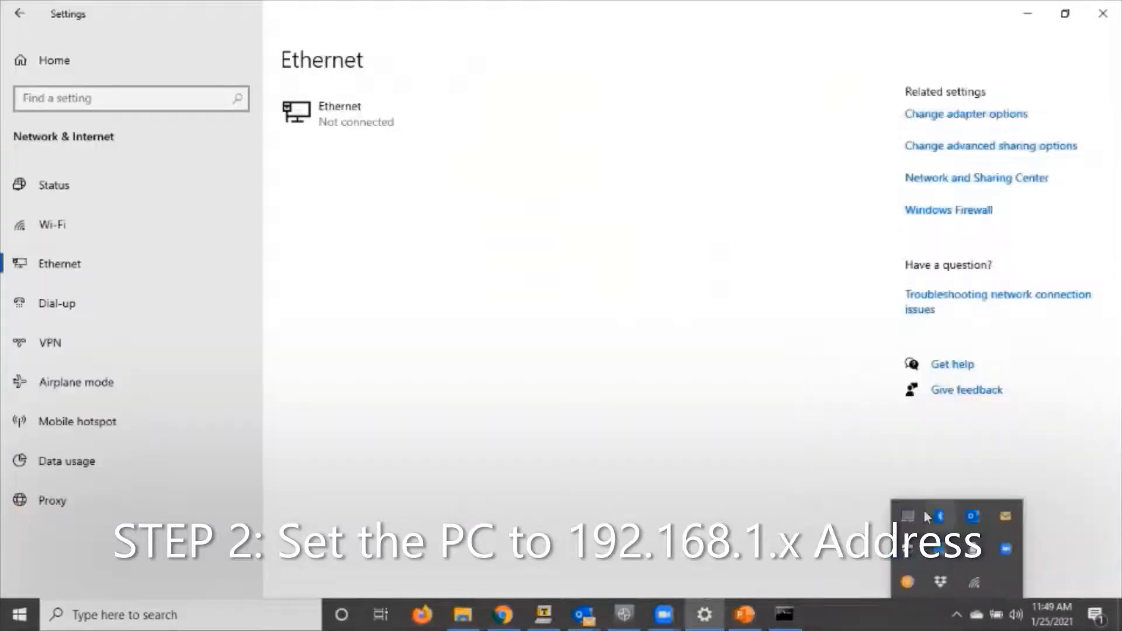
pyautogui.click(53, 184)
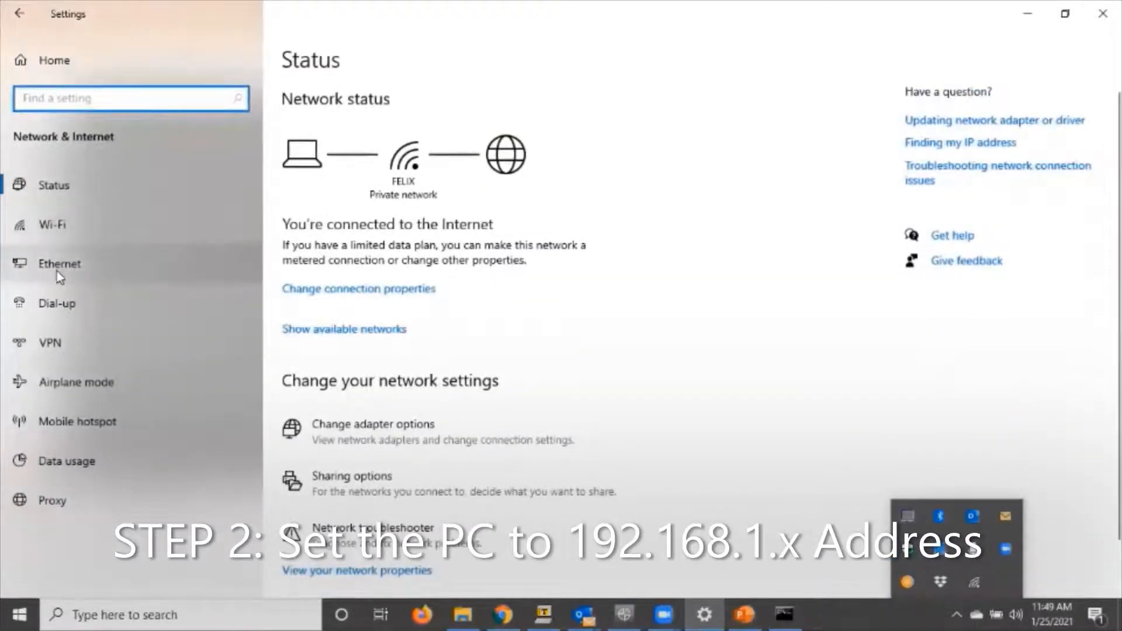
pyautogui.click(59, 263)
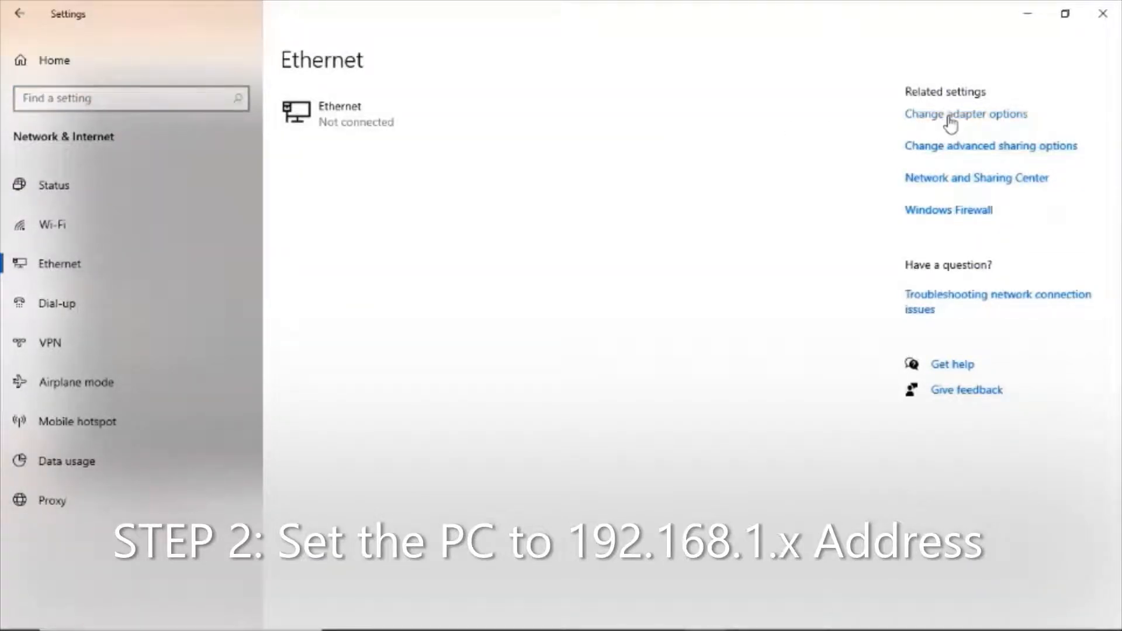
# Bring up the Ethernet adapter's Internet Protocol Version 4 (TCP/IPv4) properties.
pyautogui.click(965, 114)
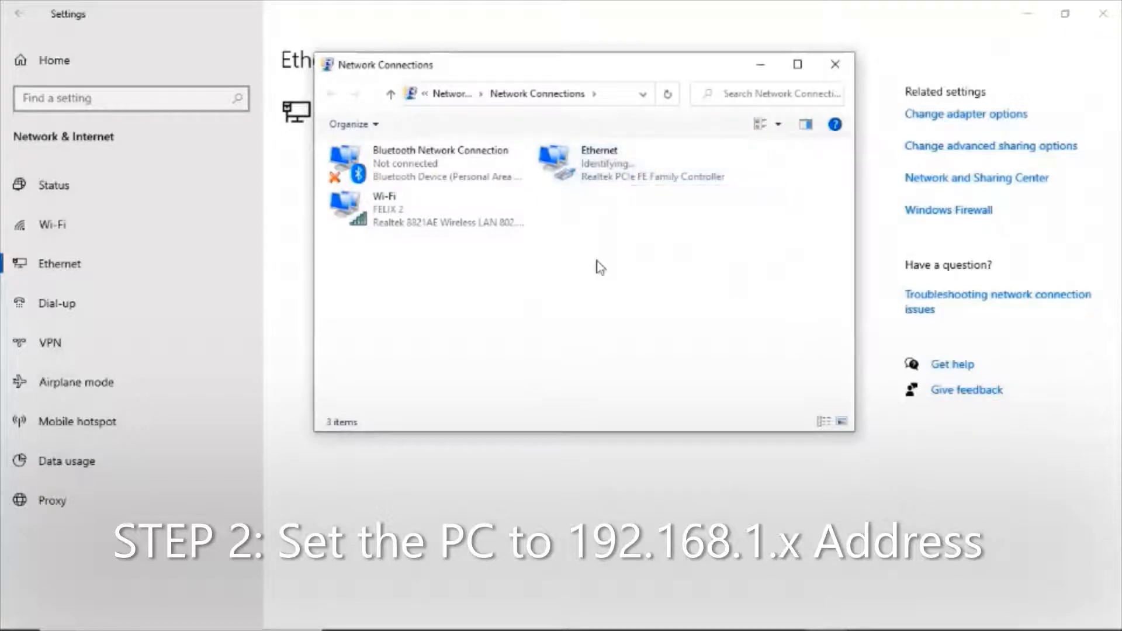
pyautogui.moveTo(599, 236)
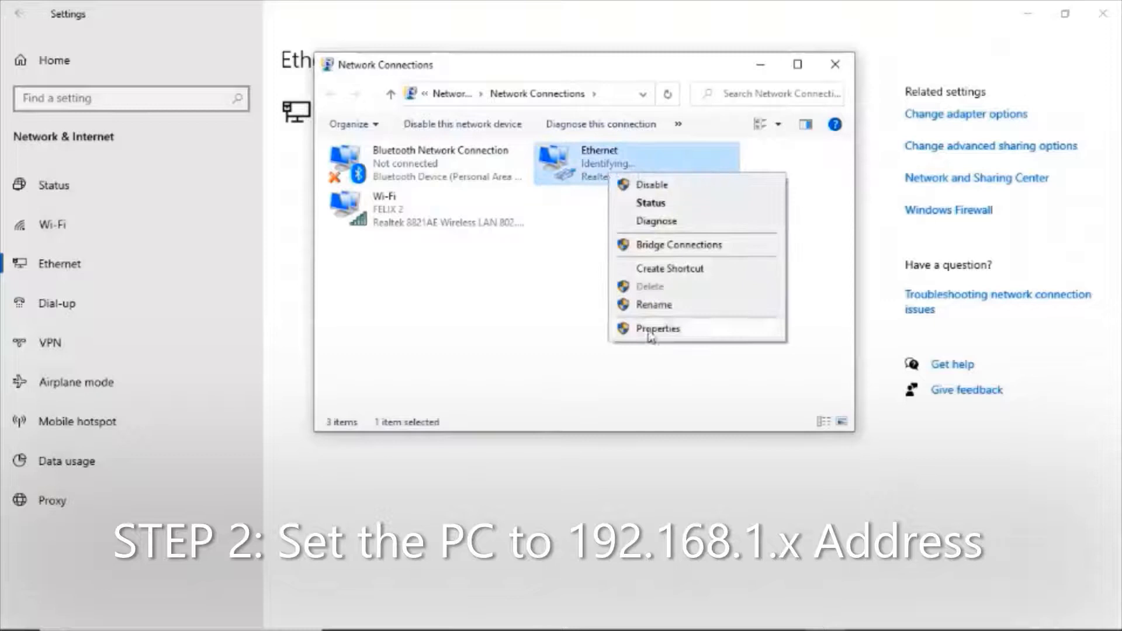
pyautogui.click(656, 329)
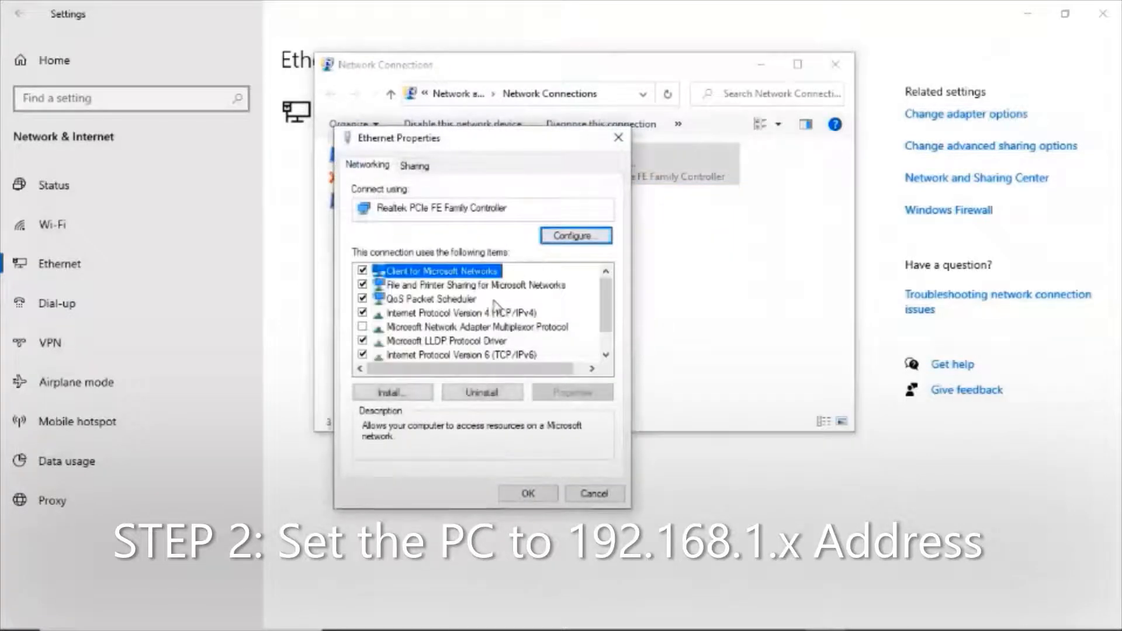
pyautogui.click(439, 314)
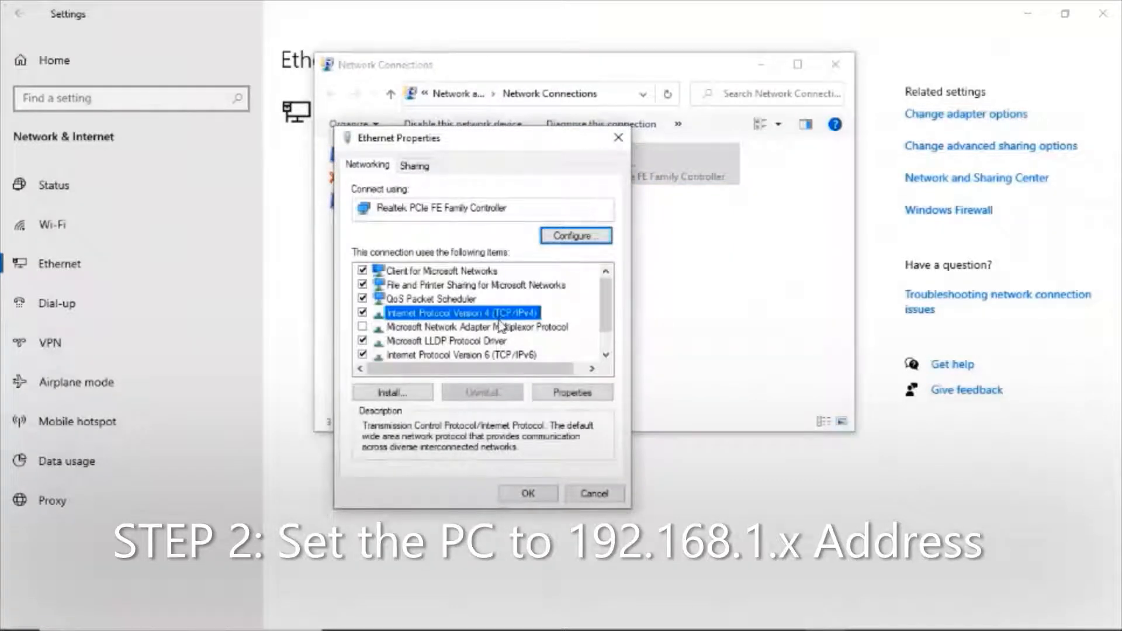
pyautogui.click(572, 393)
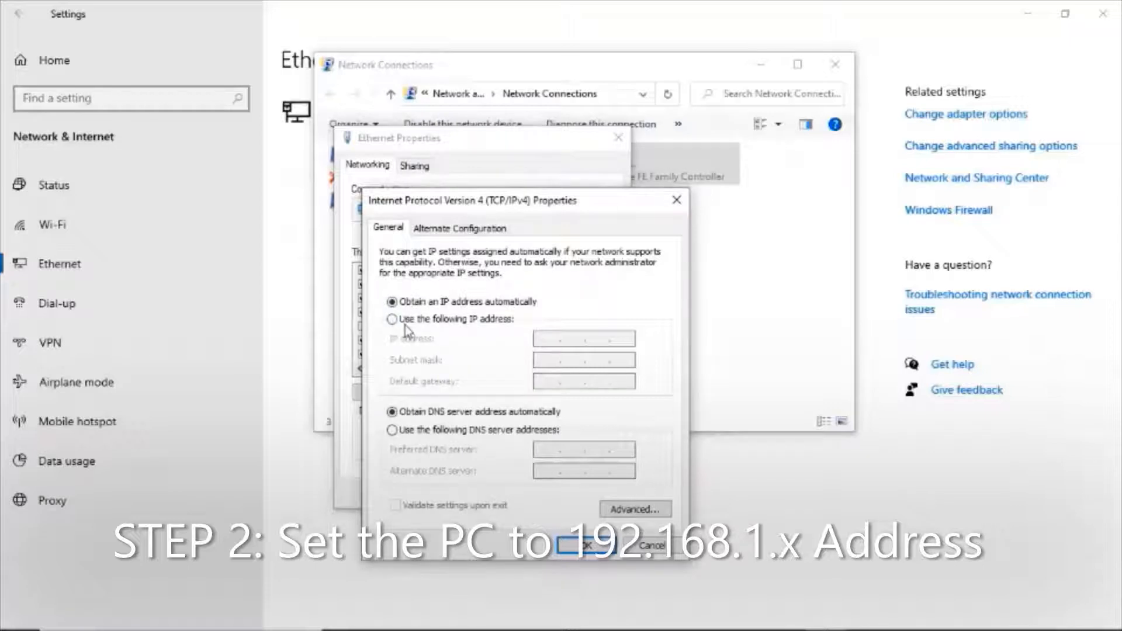
# Set a static IPv4 address 192.168.1.9, mask 255.255.0.0, gateway 192.168.1.1 and confirm.
pyautogui.click(393, 318)
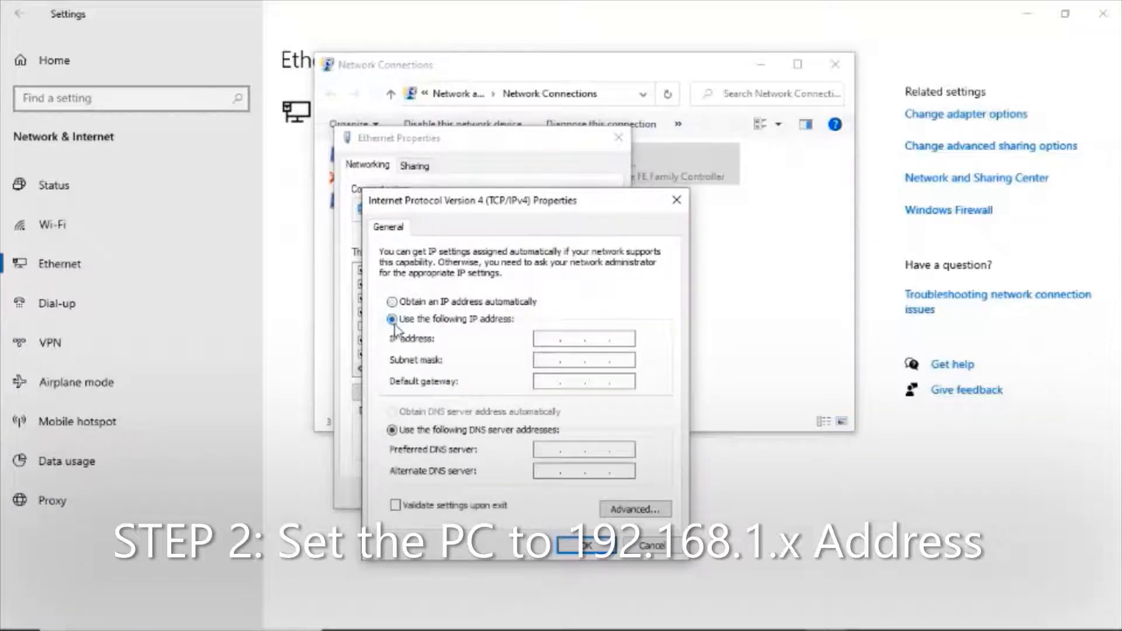
pyautogui.moveTo(477, 324)
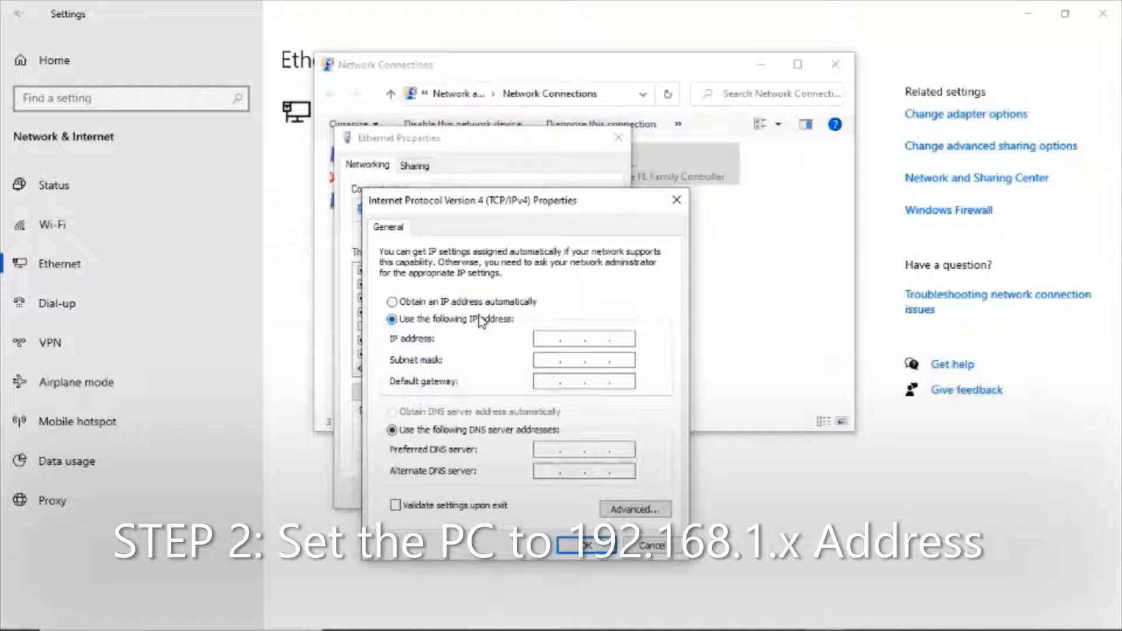
pyautogui.write('1')
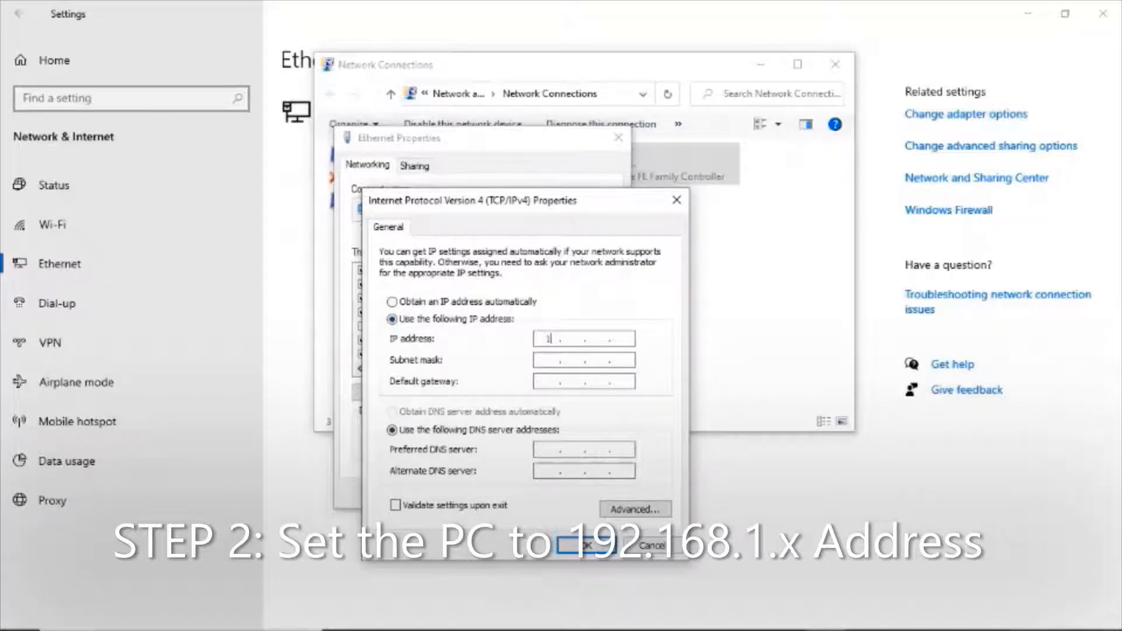
pyautogui.write('192.168.1')
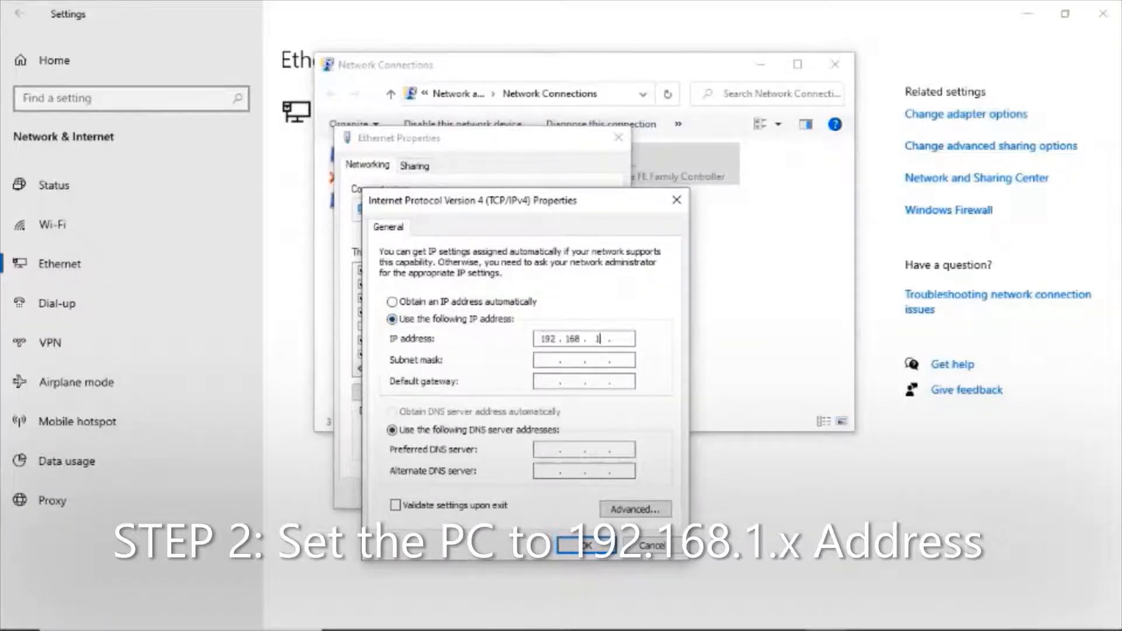
pyautogui.write('1')
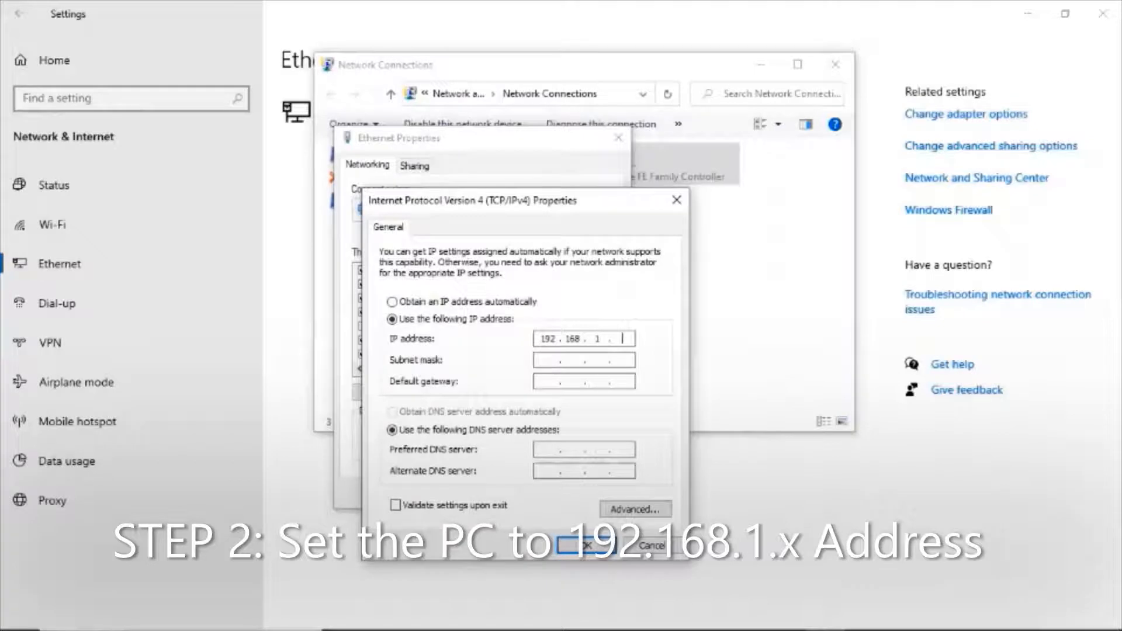
pyautogui.write('9')
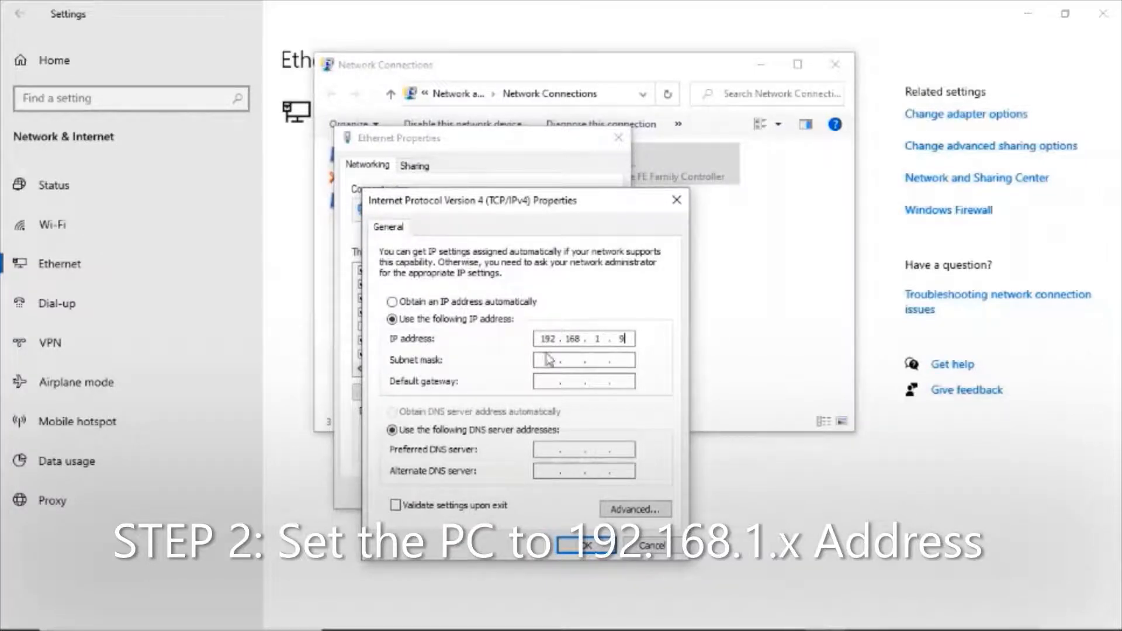
pyautogui.write('255.255.255.0')
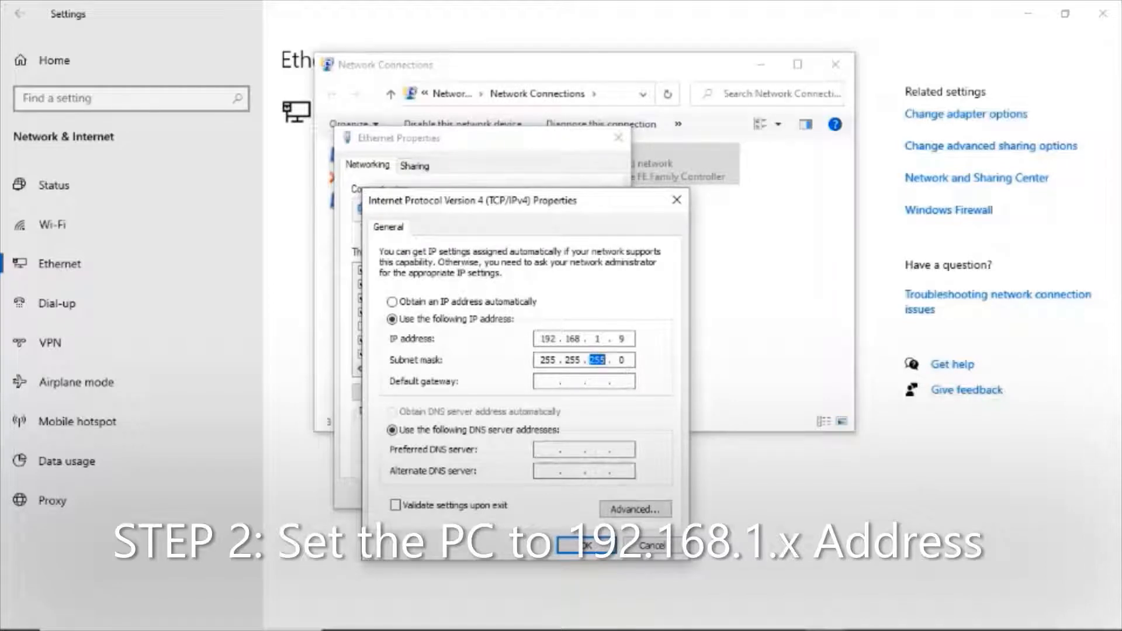
pyautogui.write('0')
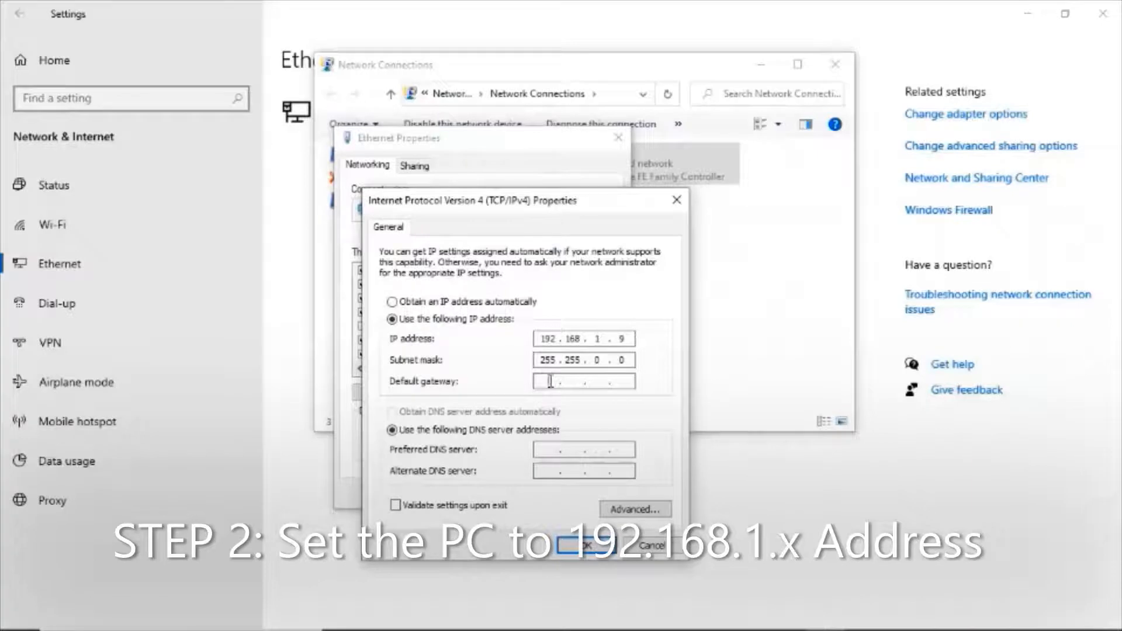
pyautogui.write('192.168.1.1')
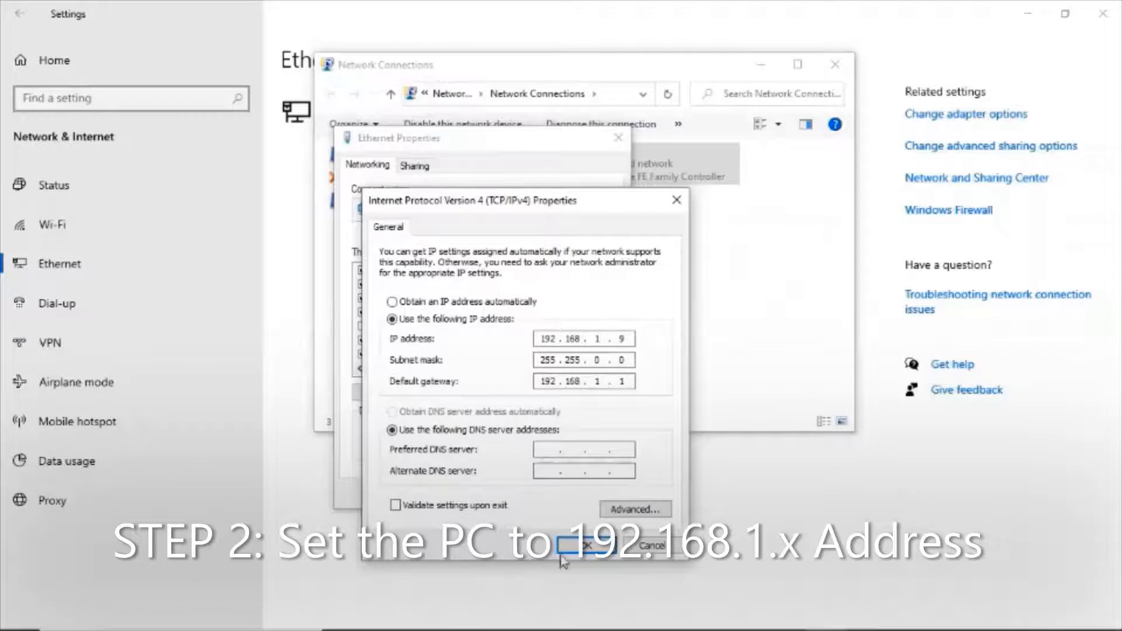
pyautogui.click(583, 542)
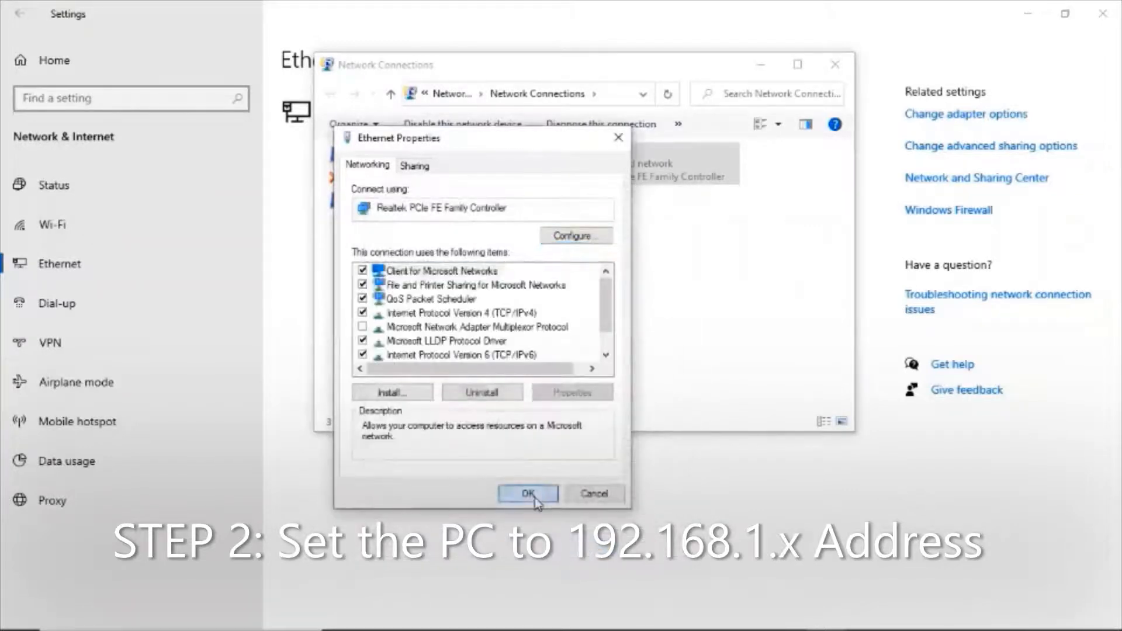
# Close the adapter properties and the Command Prompt after verifying 192.168.1.9.
pyautogui.click(527, 494)
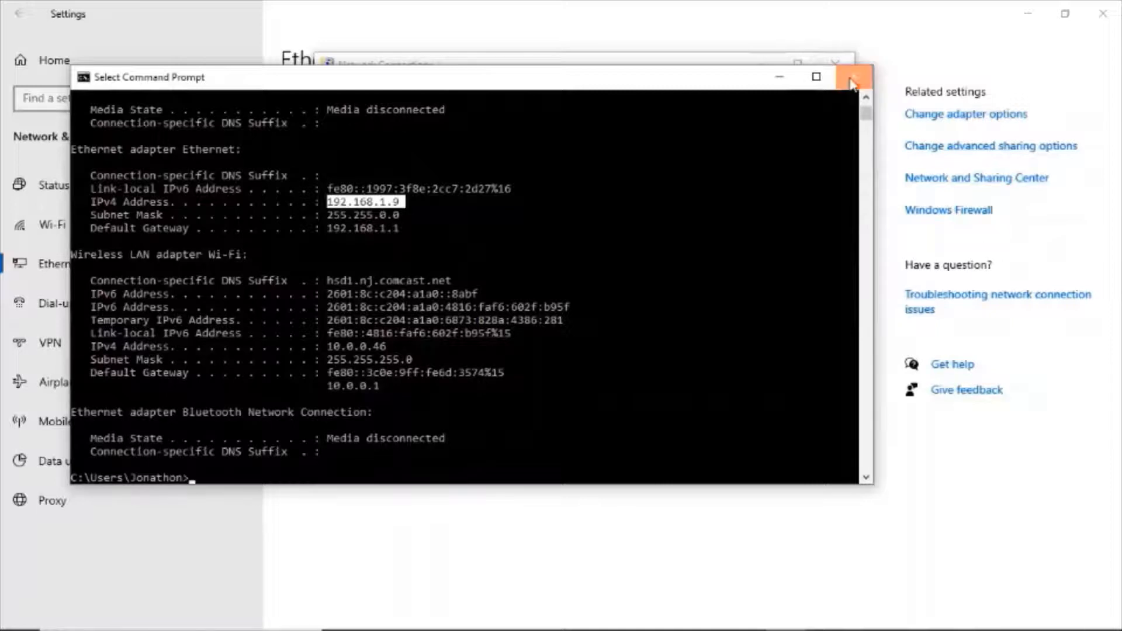
pyautogui.click(852, 77)
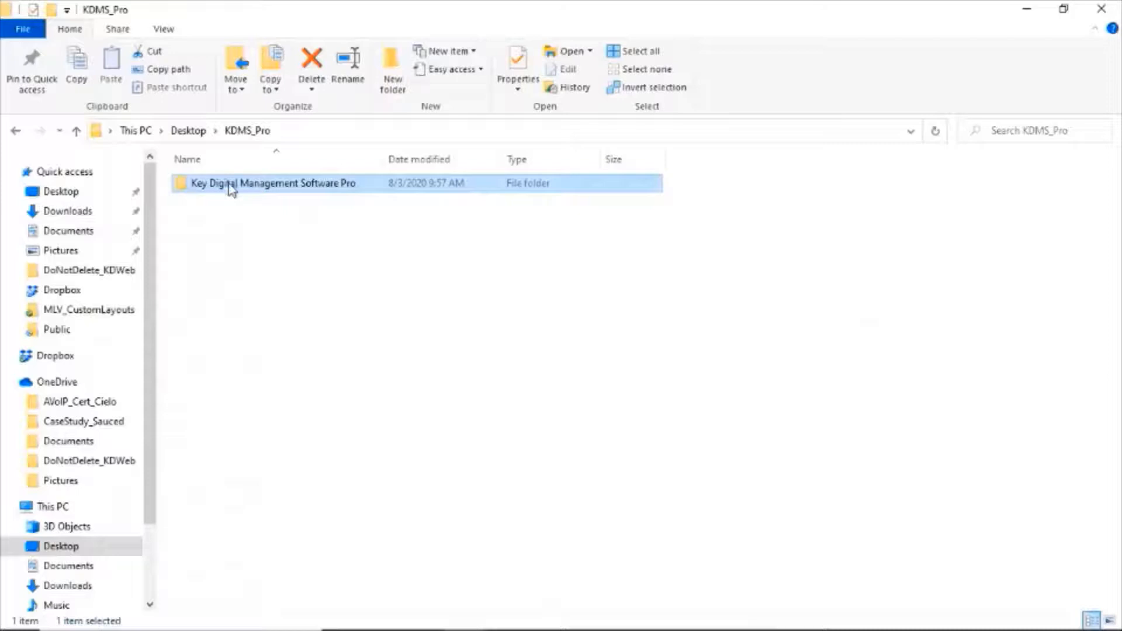
pyautogui.moveTo(300, 197)
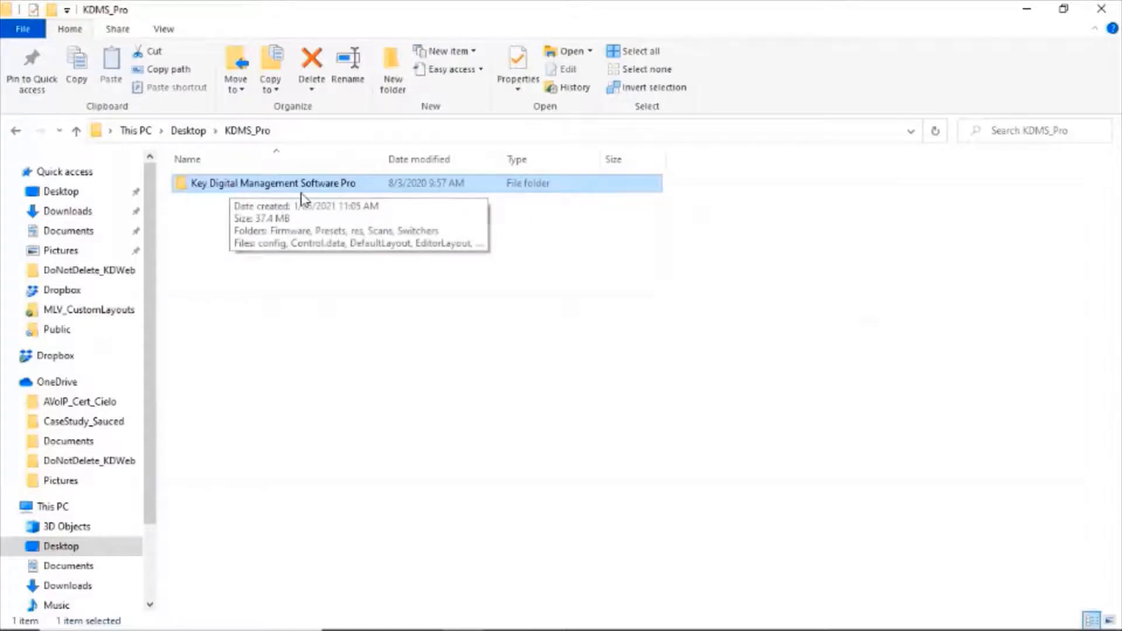
pyautogui.moveTo(311, 187)
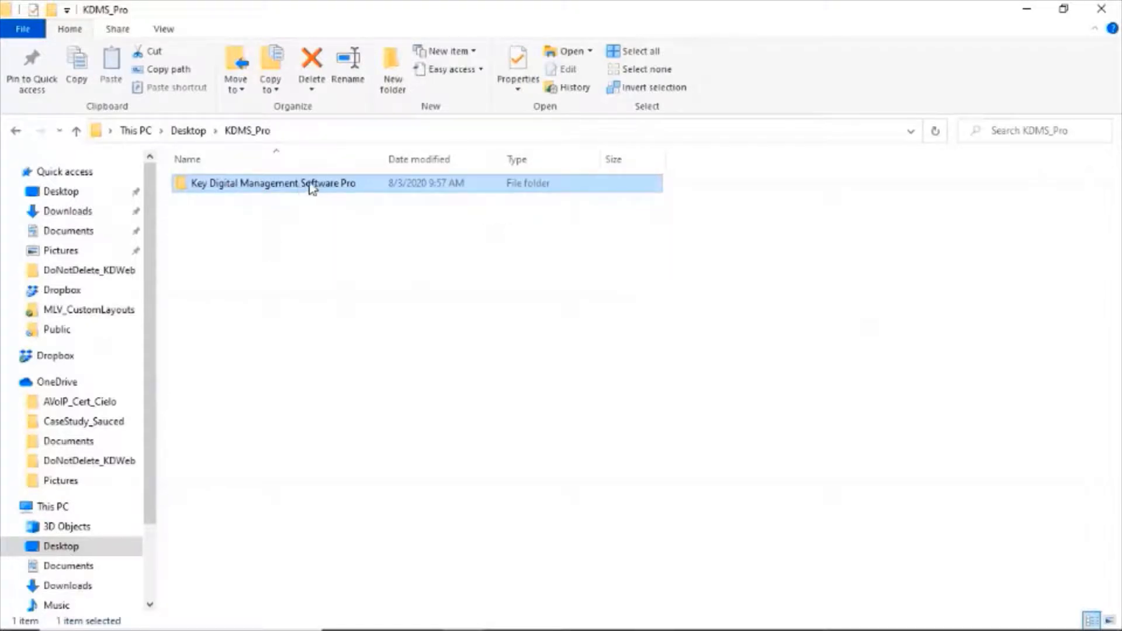
# Launch KDMS_Pro.exe from the Key Digital Management Software Pro folder.
pyautogui.doubleClick(274, 183)
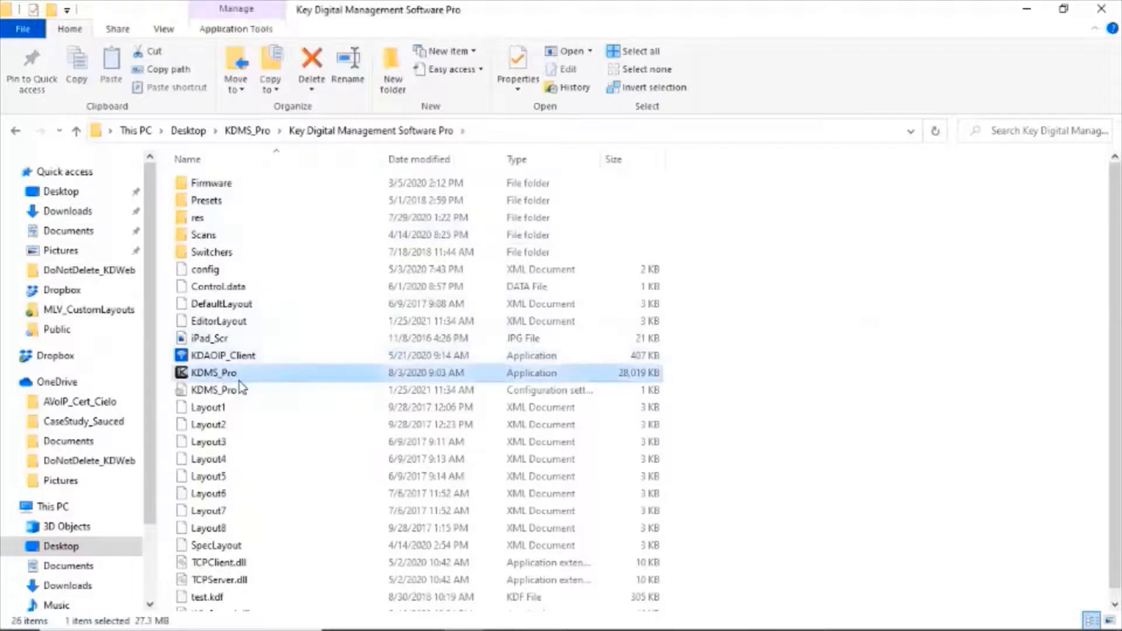
pyautogui.doubleClick(213, 373)
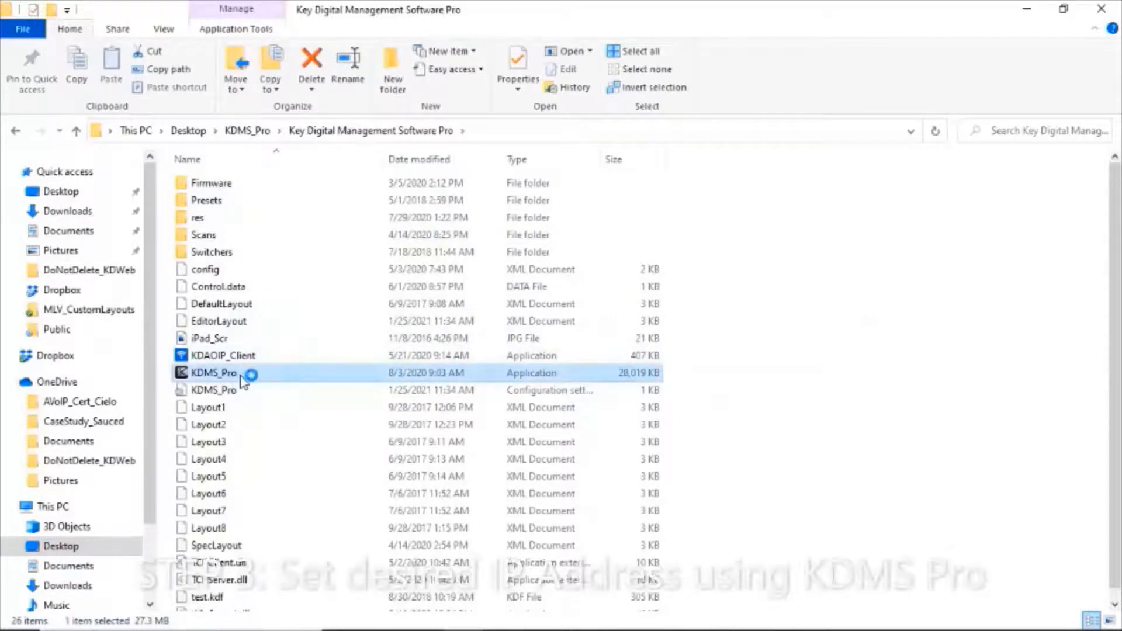
pyautogui.moveTo(243, 373)
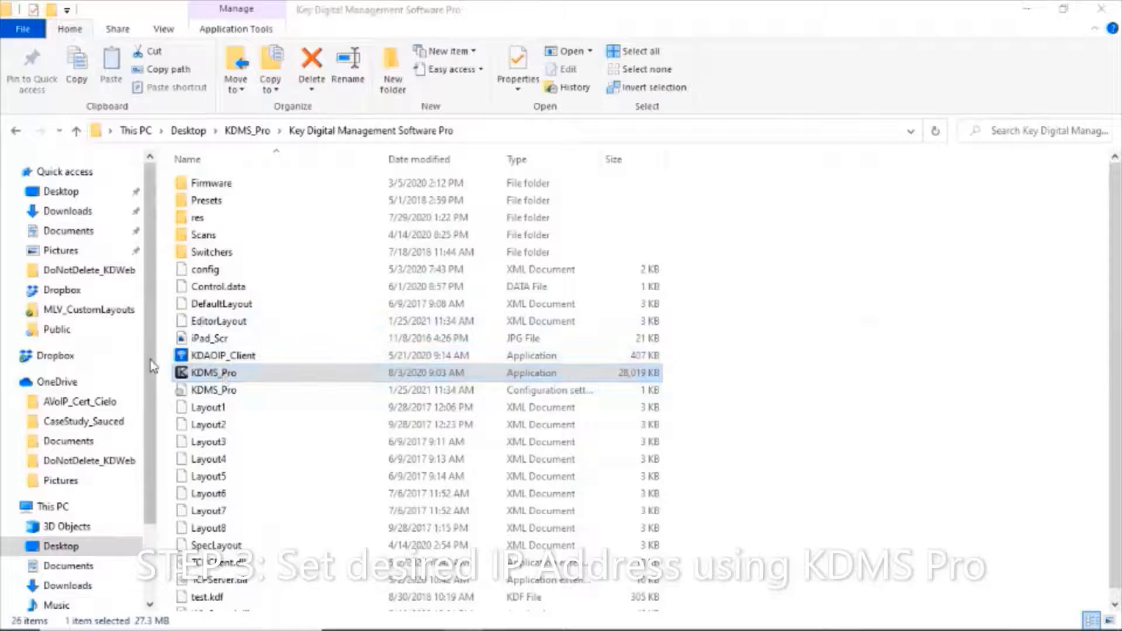
pyautogui.click(212, 373)
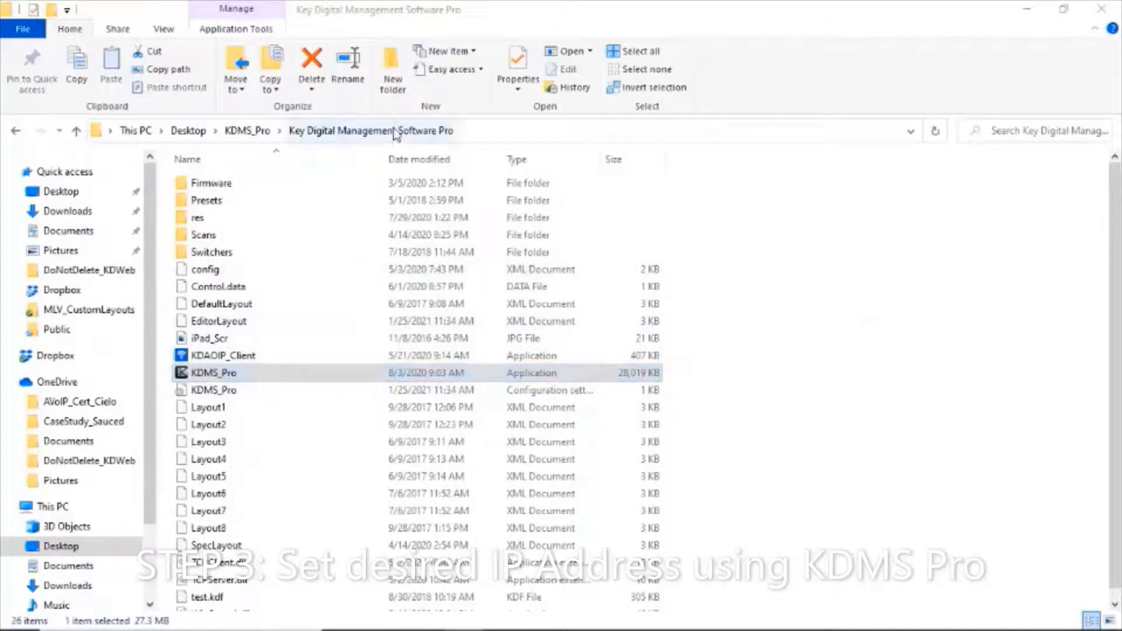
pyautogui.moveTo(226, 414)
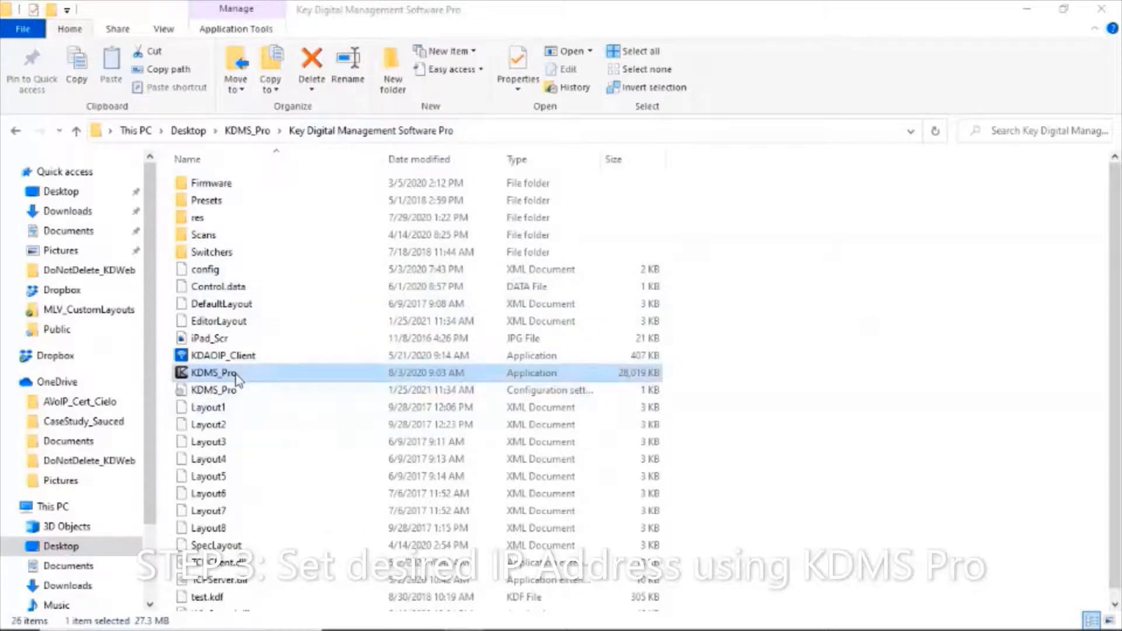
pyautogui.moveTo(246, 379)
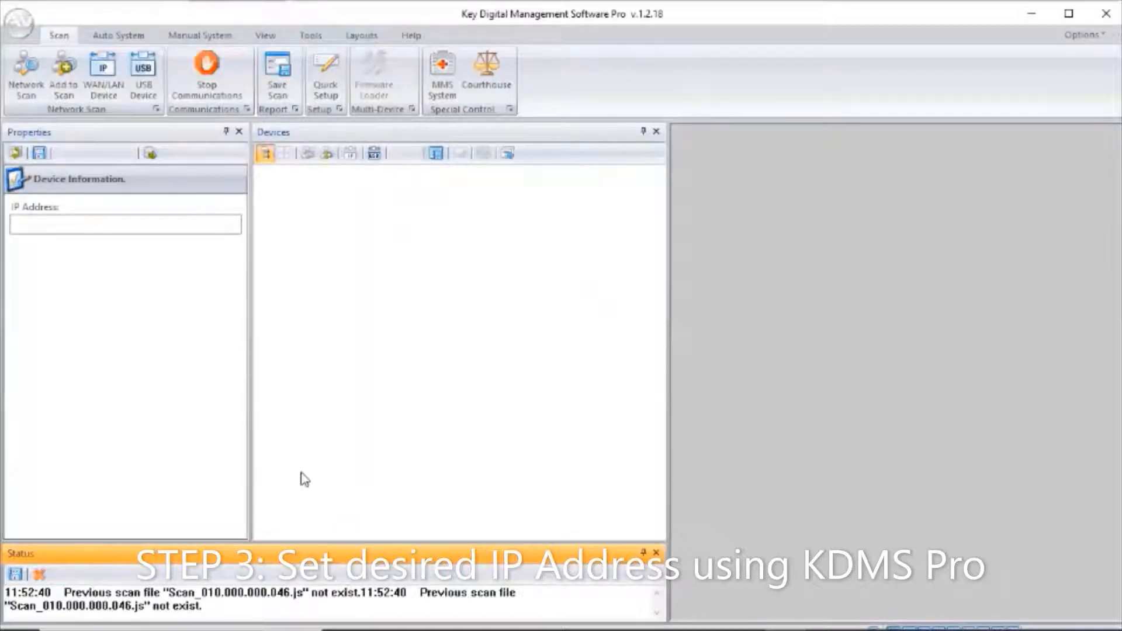
pyautogui.moveTo(241, 346)
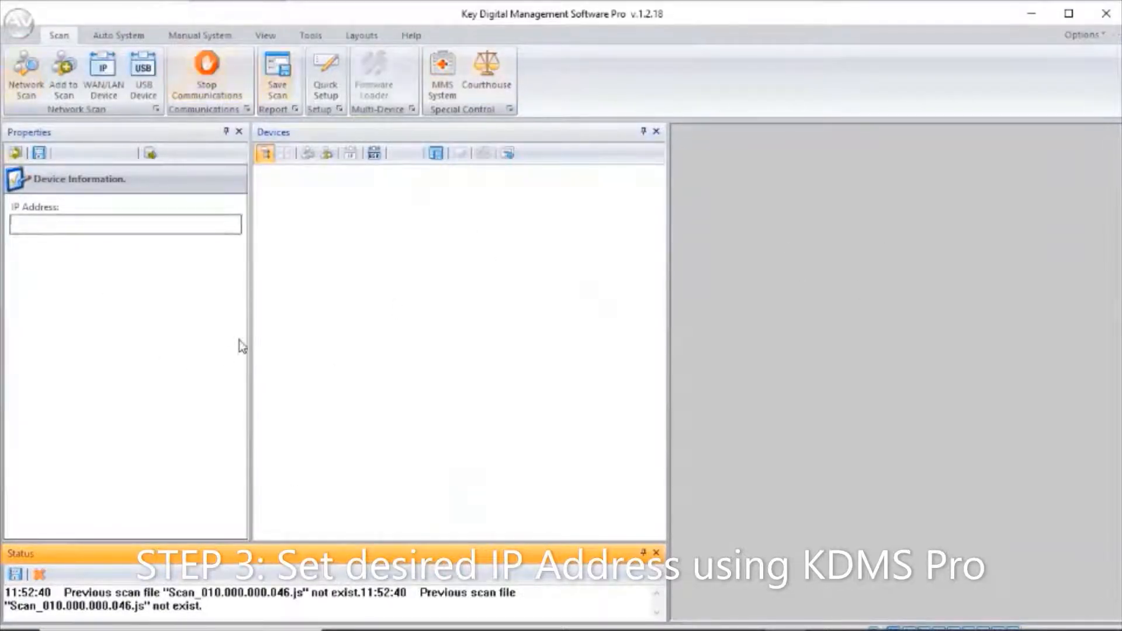
# Start a New Network Scan on the 192.168.1.9 network.
pyautogui.click(25, 78)
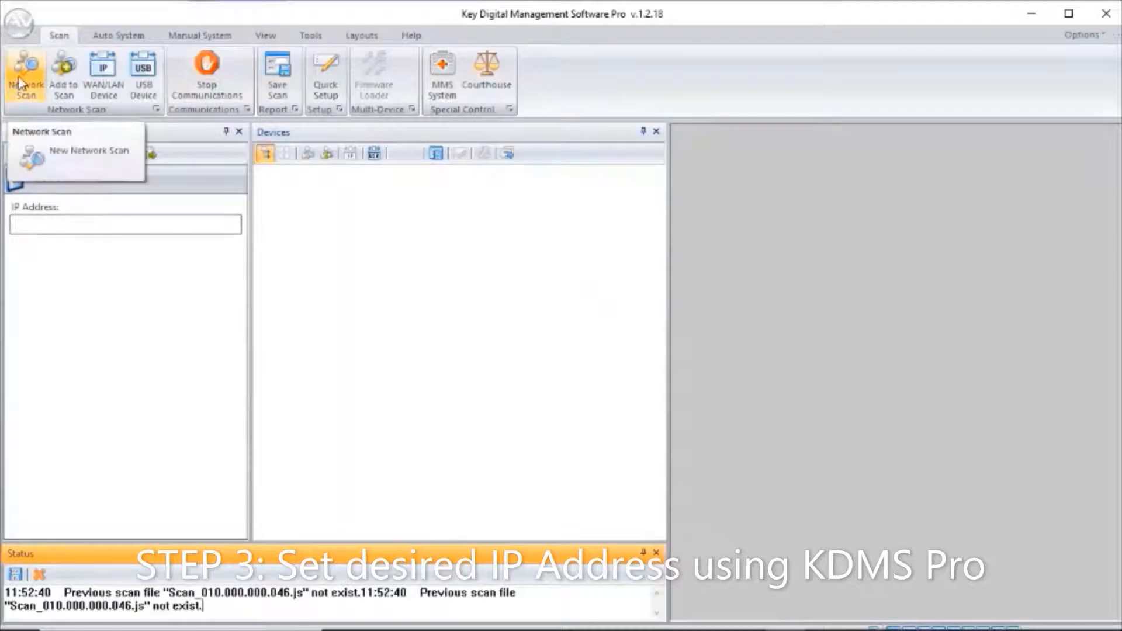
pyautogui.click(89, 151)
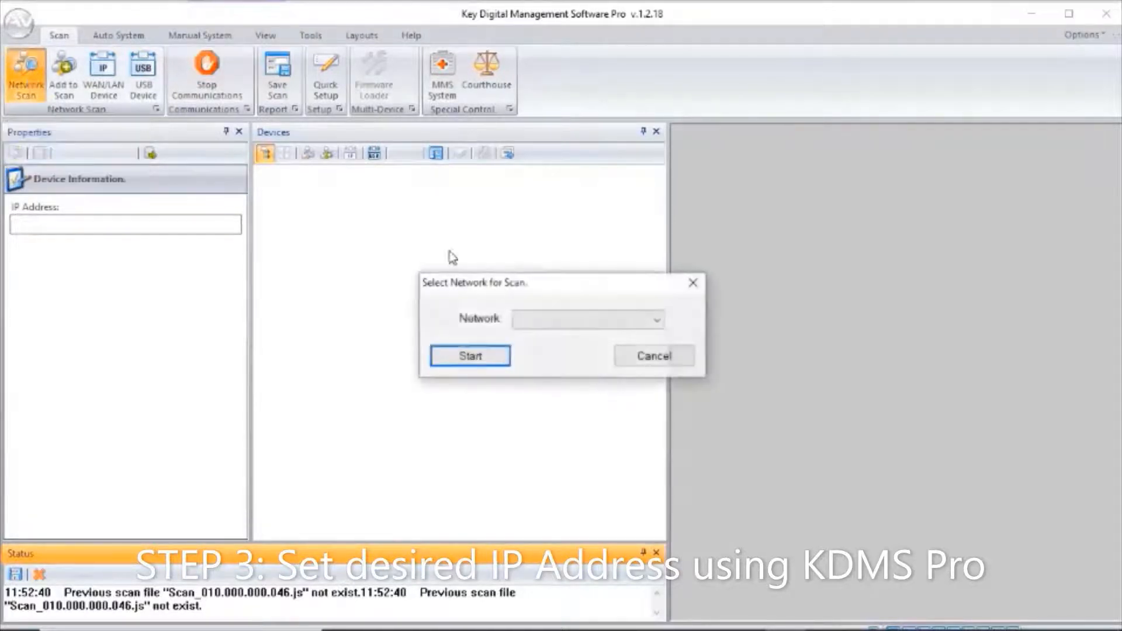
pyautogui.click(654, 319)
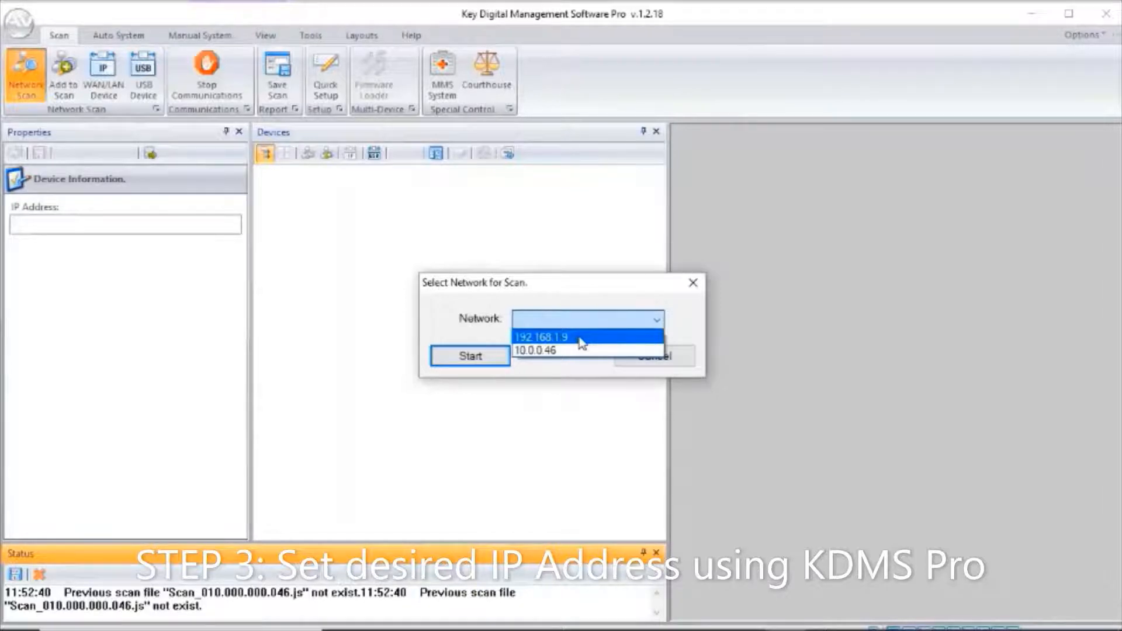
pyautogui.click(541, 336)
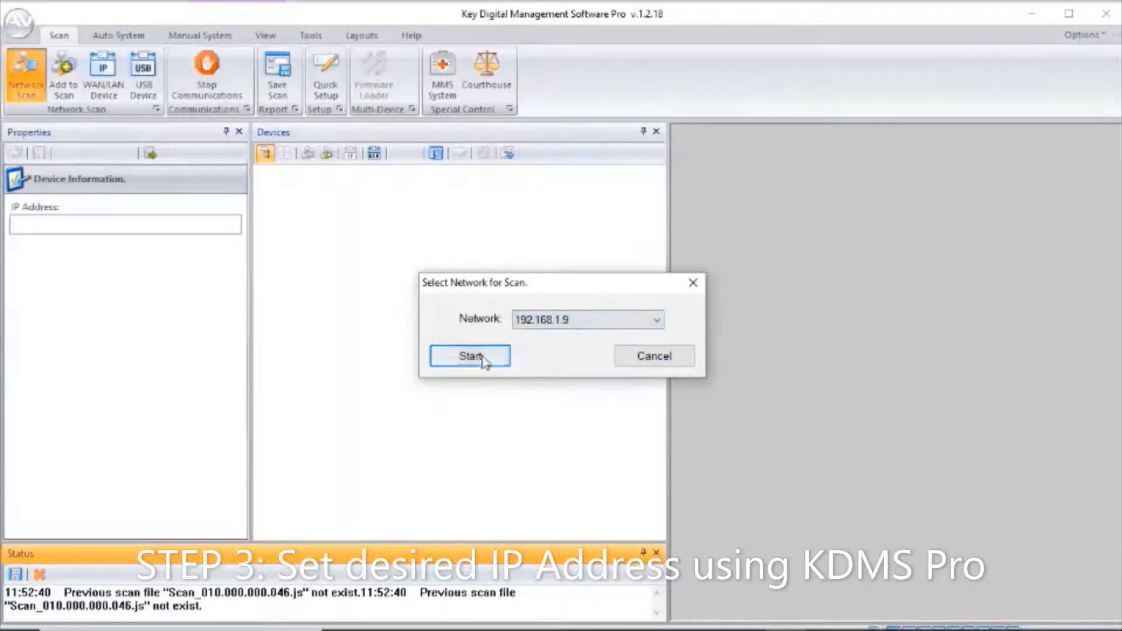
pyautogui.click(469, 356)
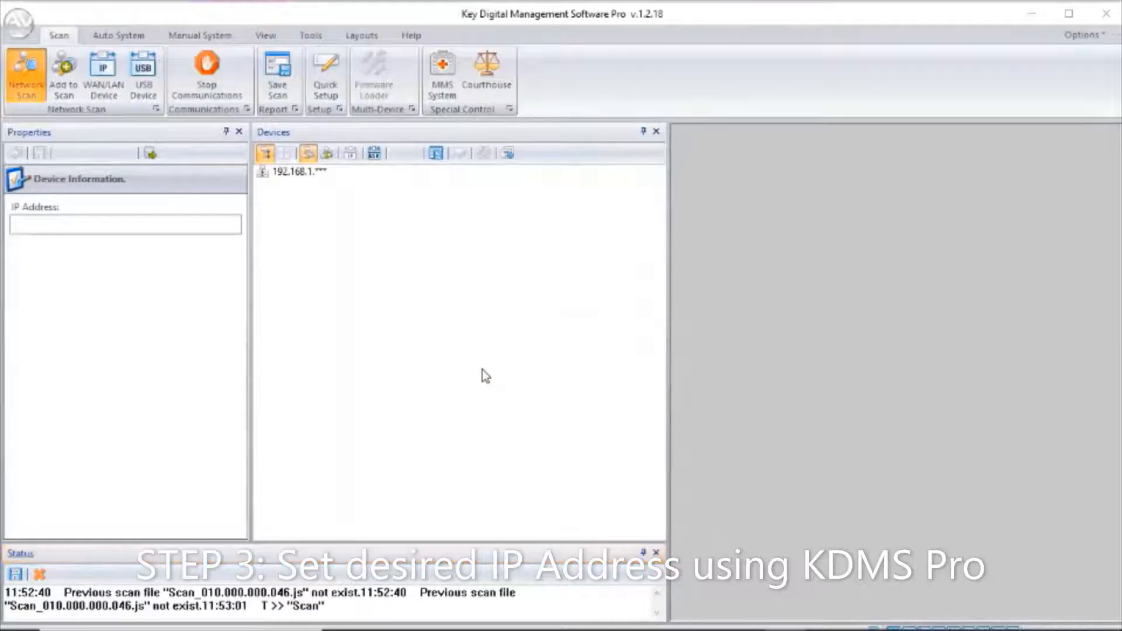
# Select the discovered KD-PRO4x1X switcher at 192.168.001.239 to show its settings.
pyautogui.click(24, 75)
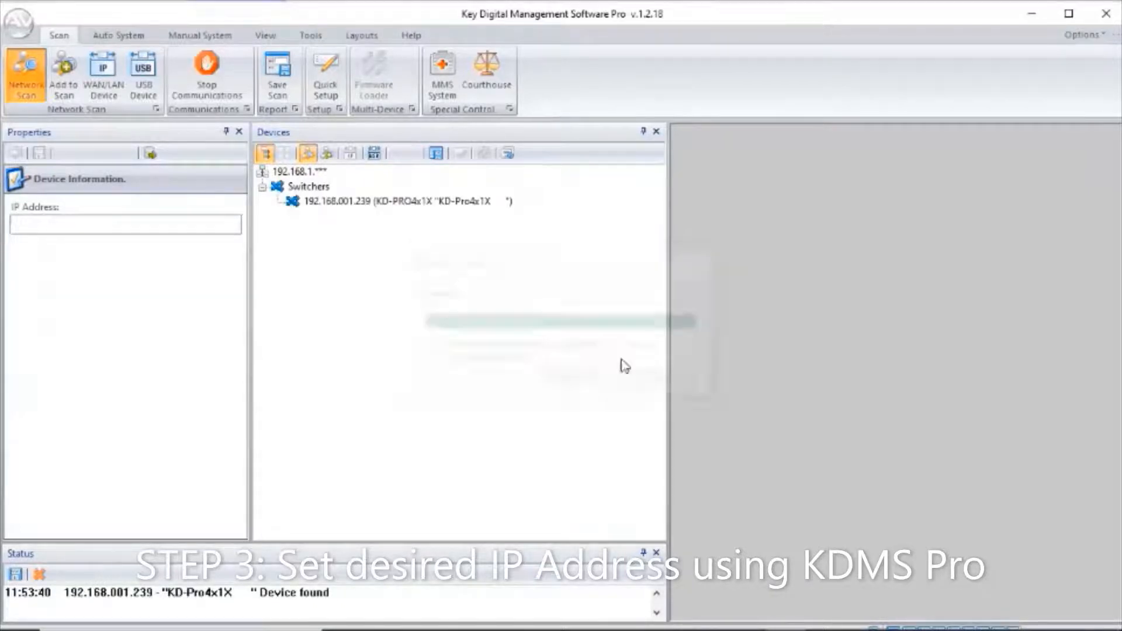
pyautogui.click(398, 201)
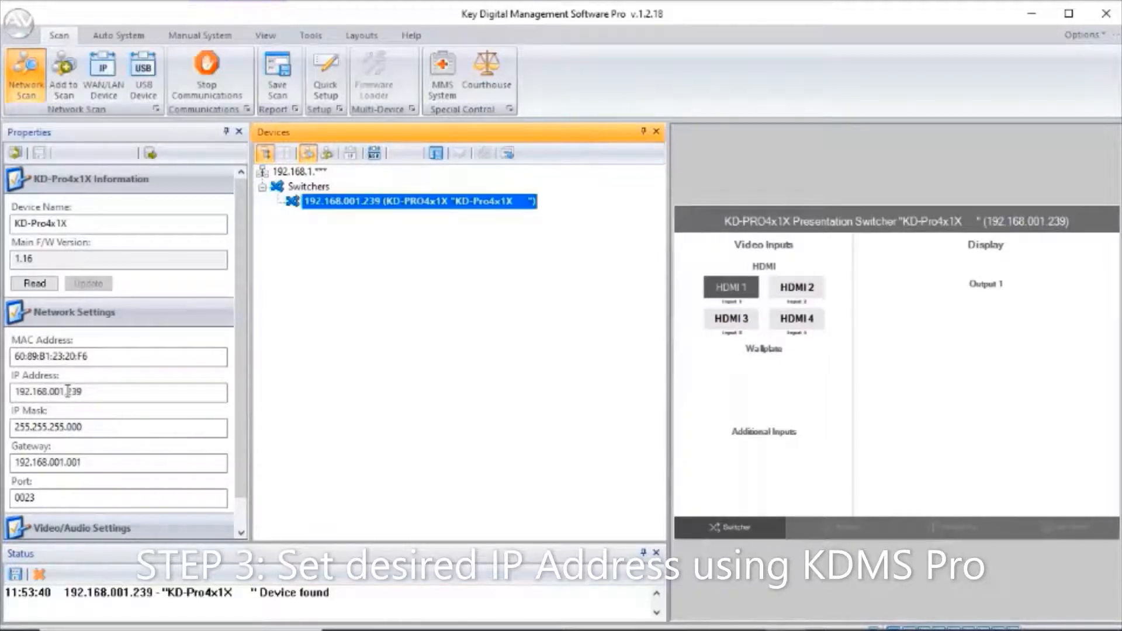
# Edit the switcher's IP Address field to read 10.0.0.239.
pyautogui.click(57, 393)
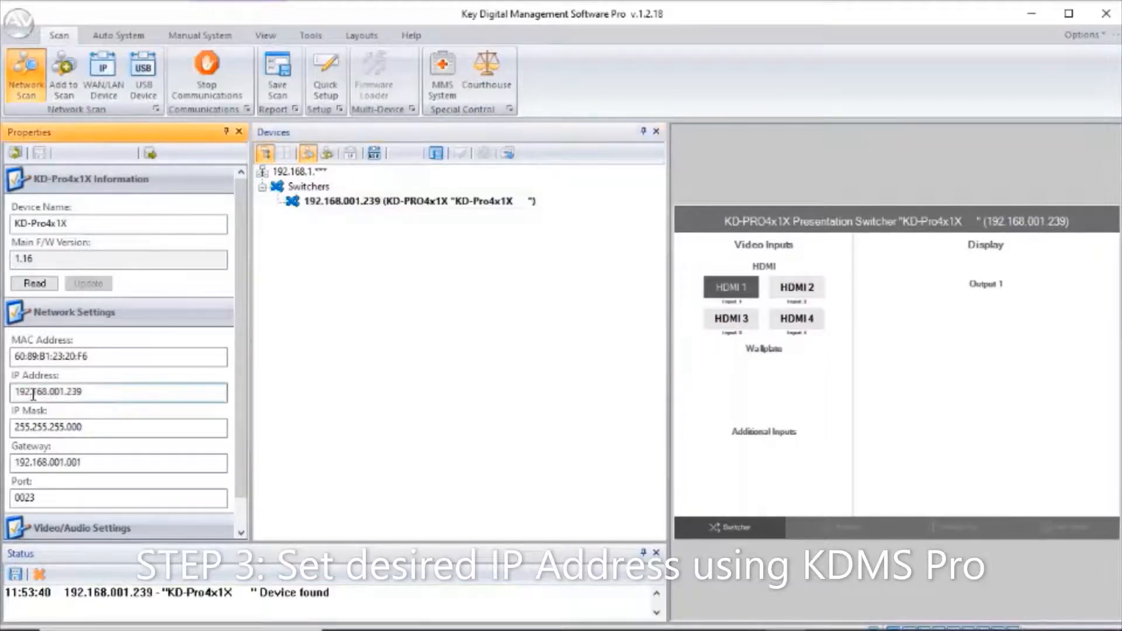
pyautogui.doubleClick(24, 392)
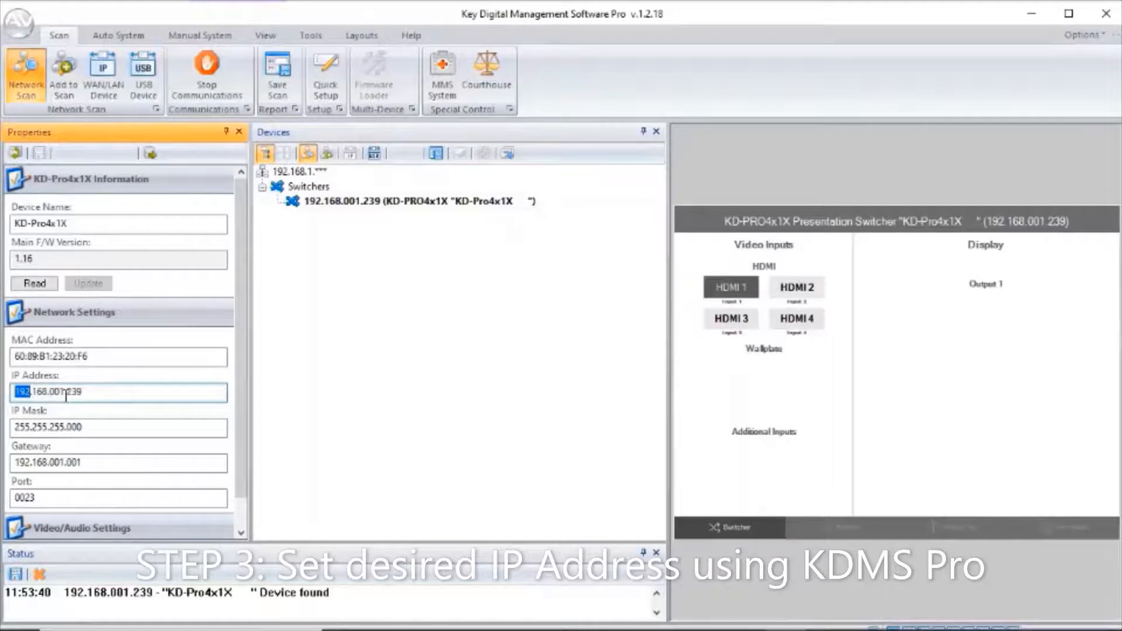
pyautogui.write('10.160.001.239')
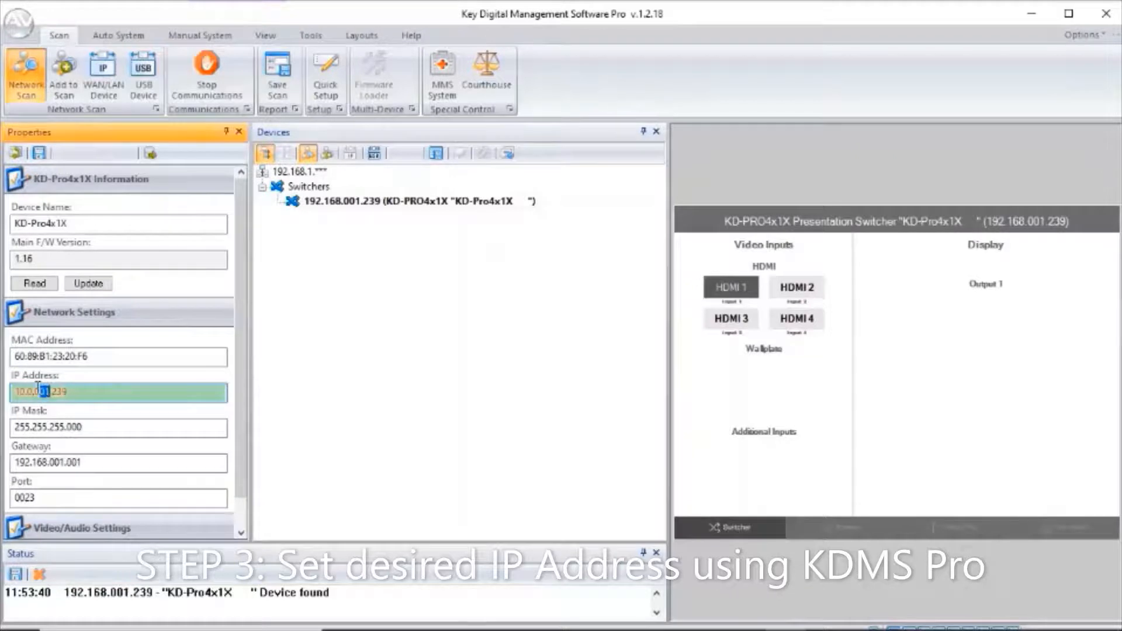
pyautogui.write('239')
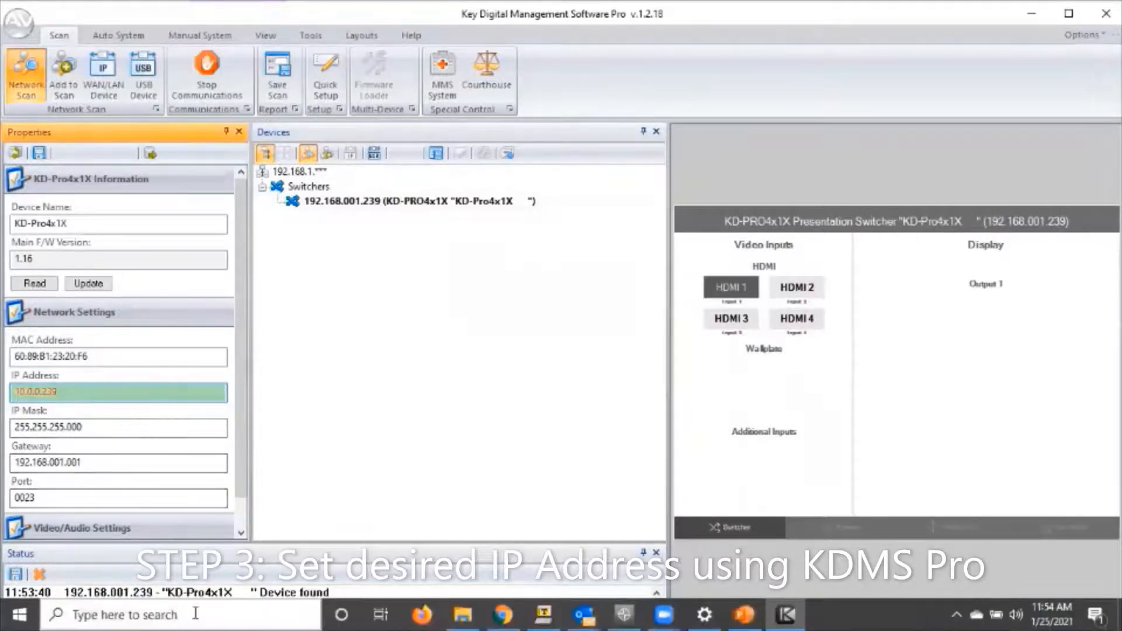
# Ping 10.0.0.239 from Command Prompt, see host unreachable, and return to the switcher settings.
pyautogui.write('cm')
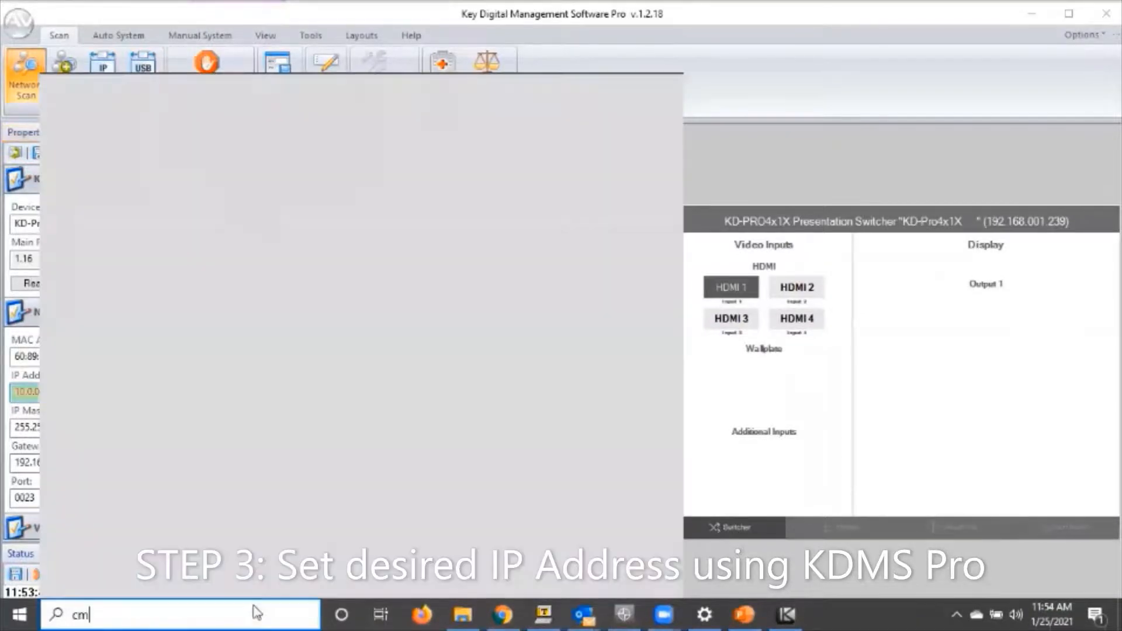
pyautogui.press('Enter')
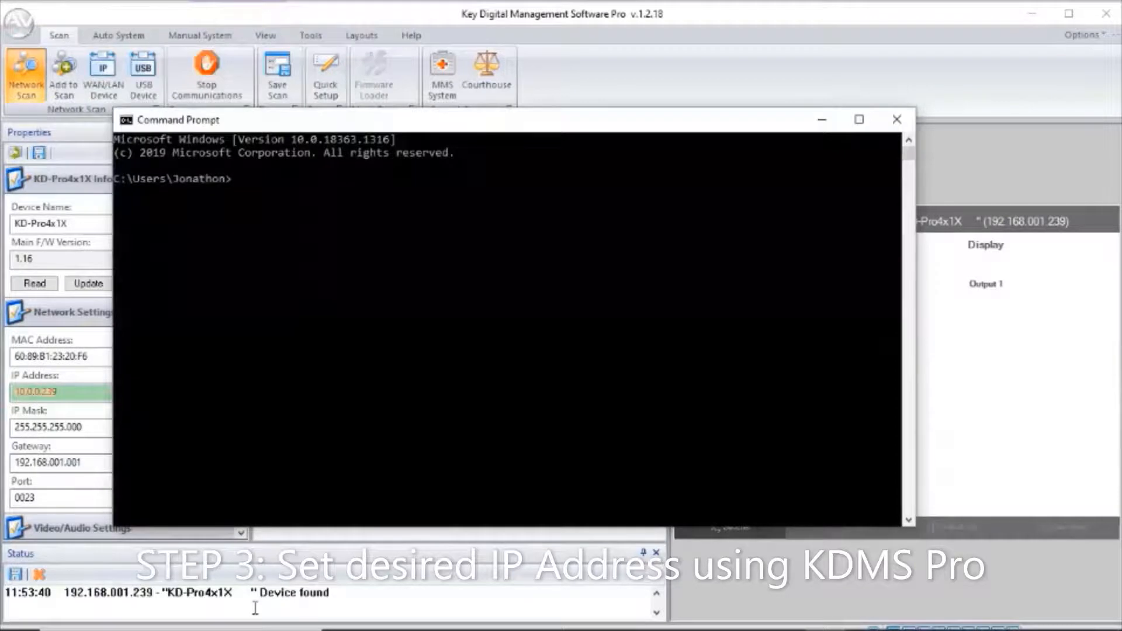
pyautogui.write('ping')
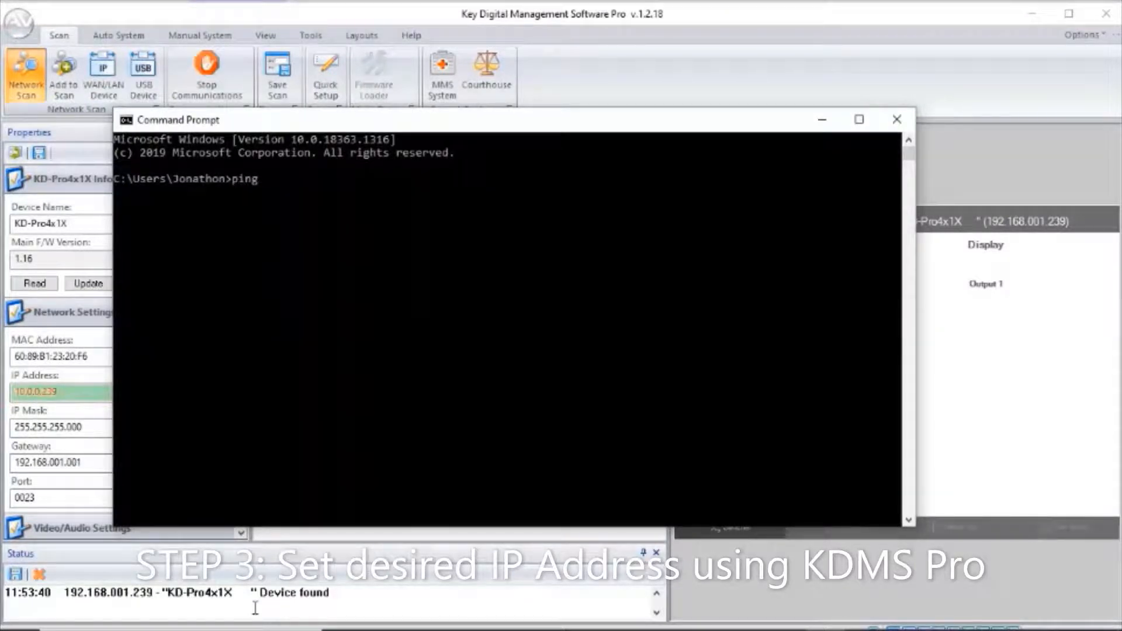
pyautogui.write('10.0.0.')
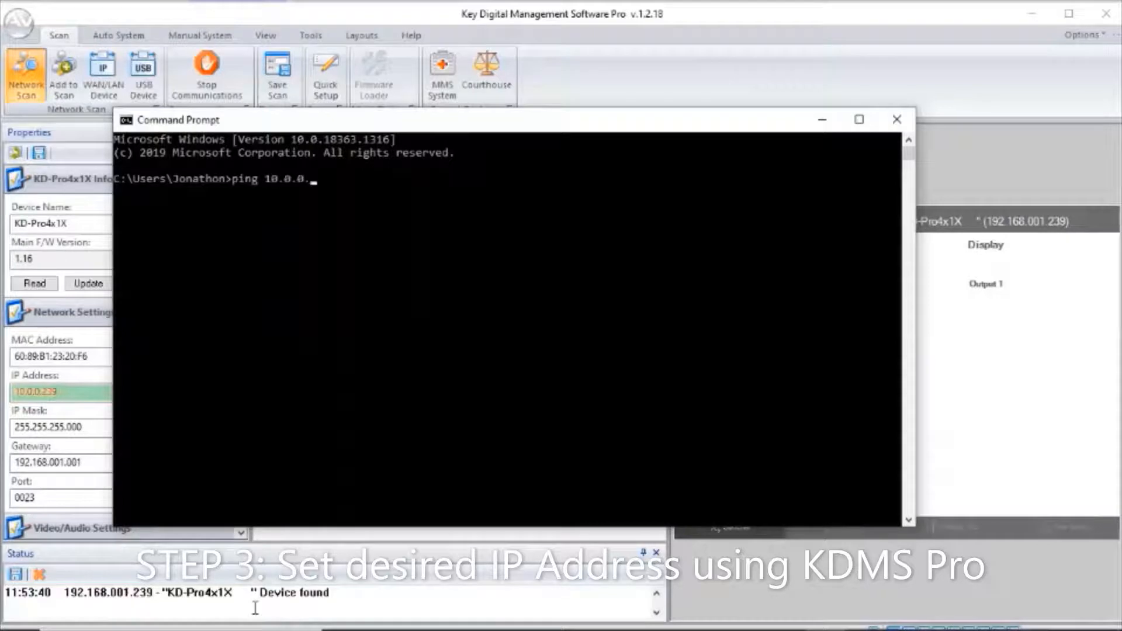
pyautogui.press('Enter')
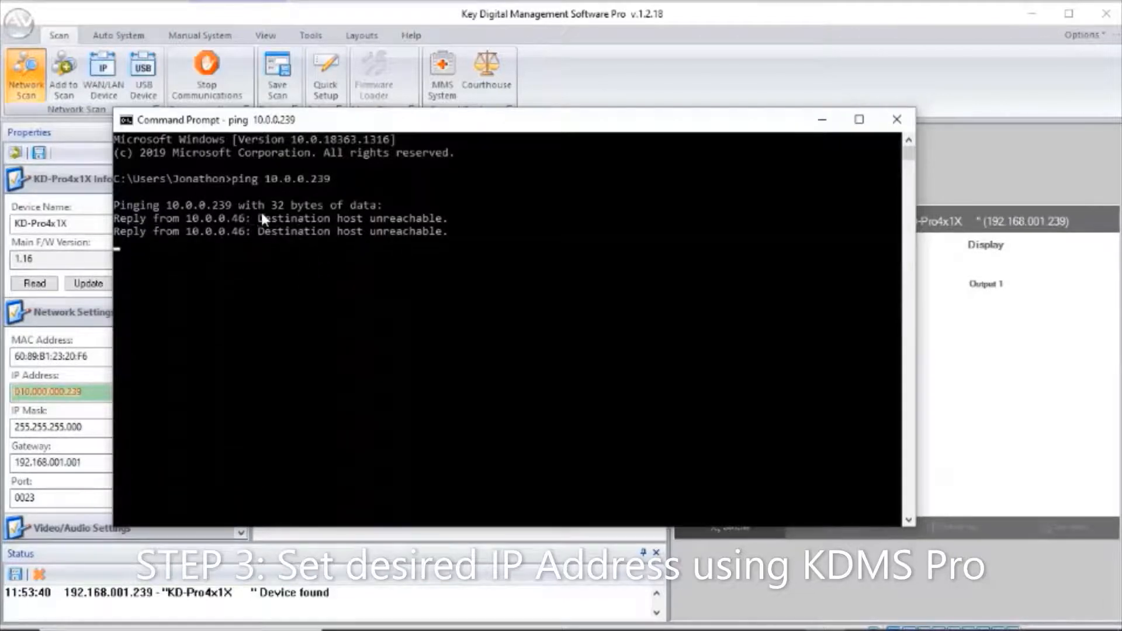
pyautogui.click(896, 119)
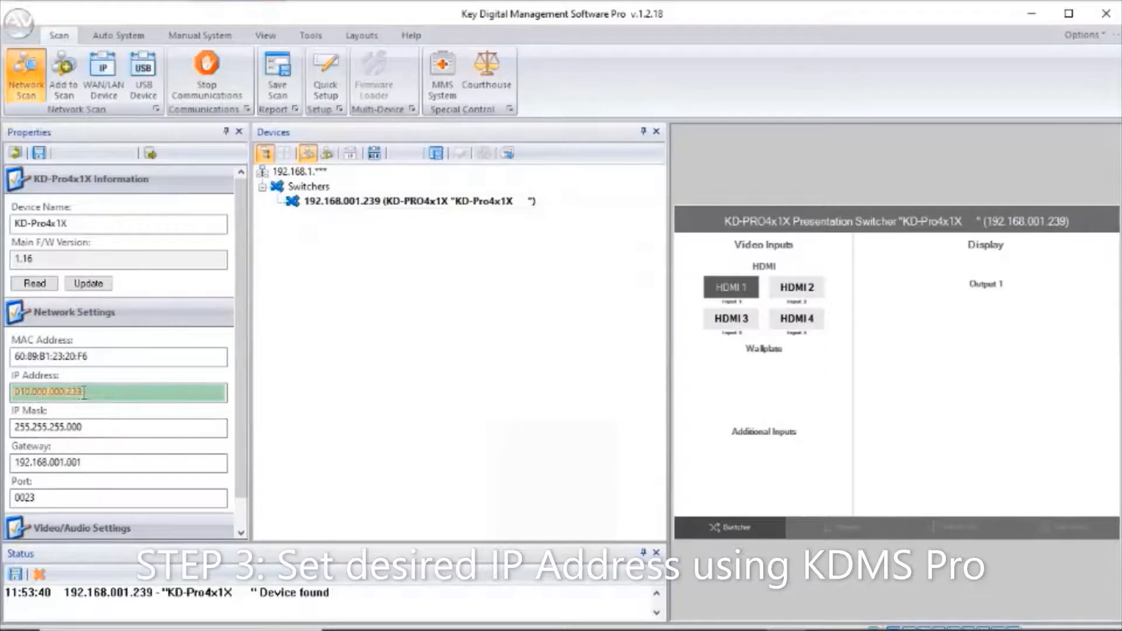
# Set the gateway to 10.0.0.1 and push the changed properties to the switcher.
pyautogui.click(36, 463)
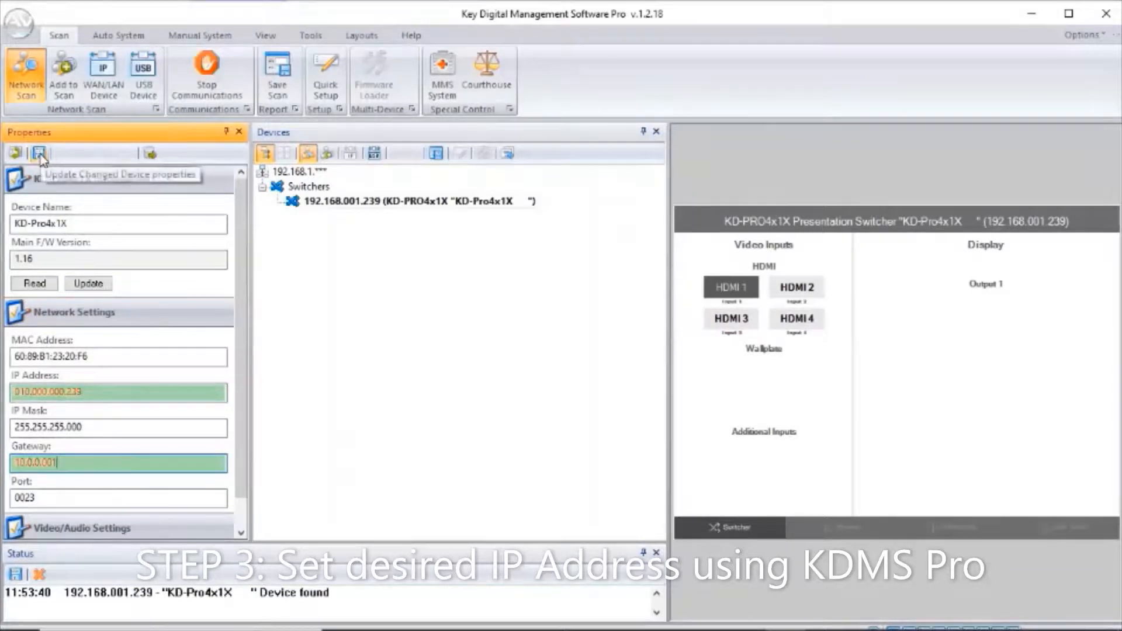
pyautogui.click(40, 152)
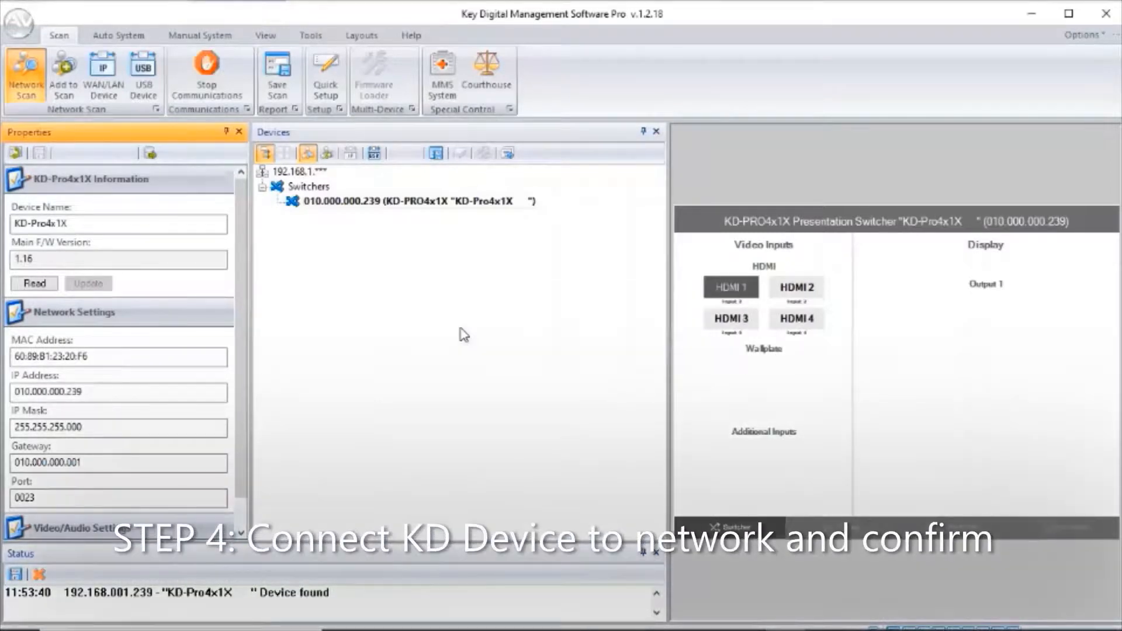
pyautogui.moveTo(105, 413)
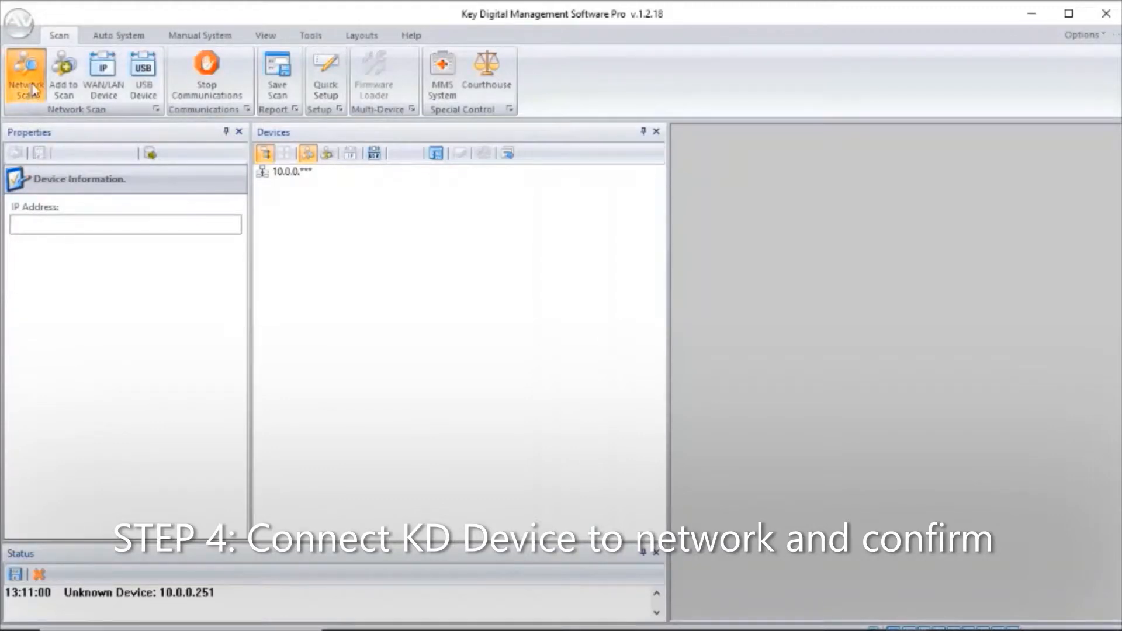
# Run a Network Scan that finds the switcher at 010.000.000.239 and dismiss the results.
pyautogui.click(26, 74)
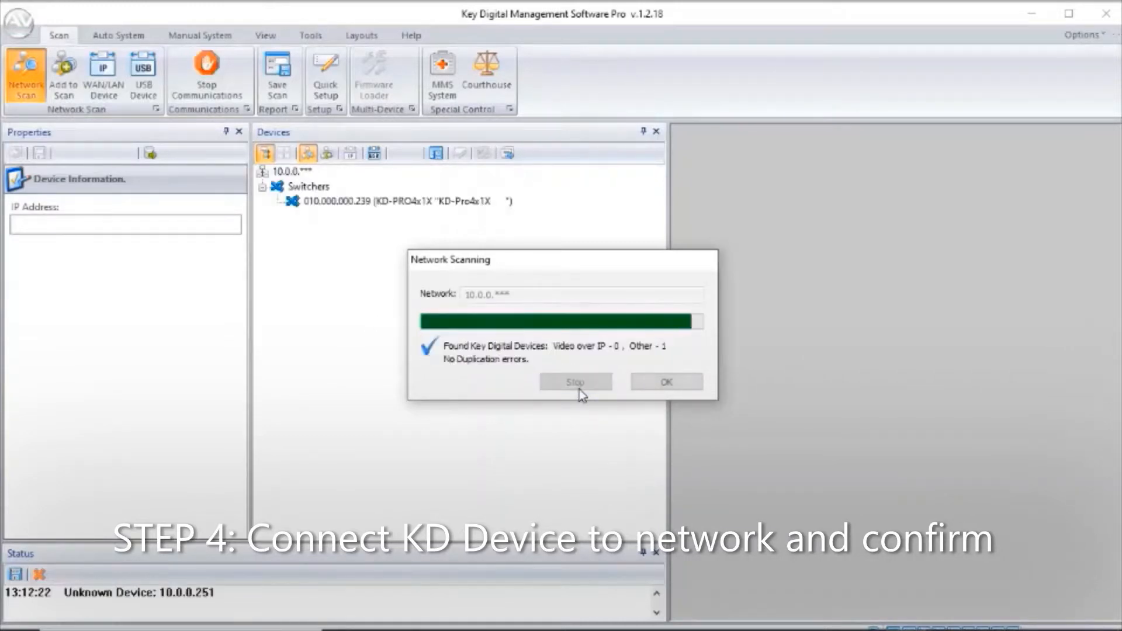
pyautogui.click(665, 381)
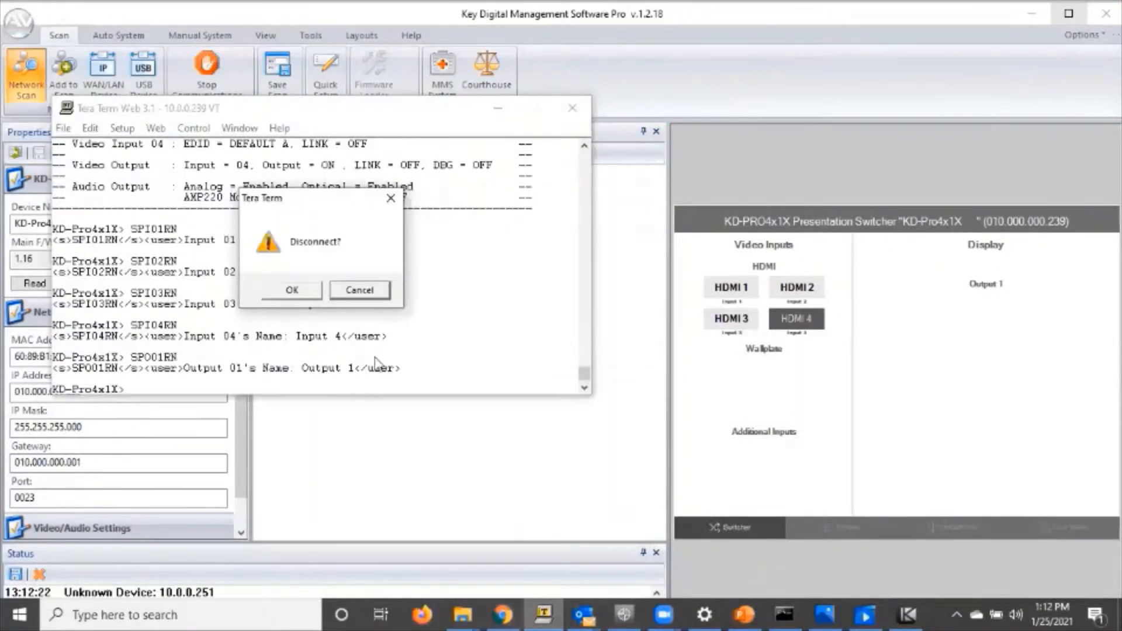
# Disconnect the old session and connect Tera Term to host 10.0.0.239 as Other on TCP port 23.
pyautogui.click(291, 290)
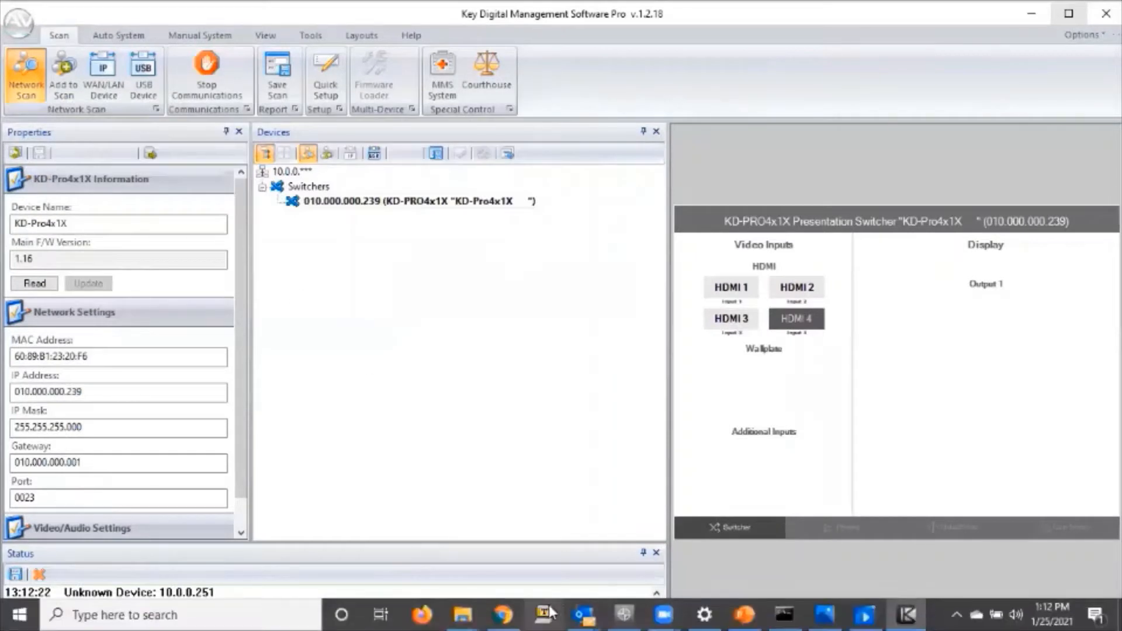
pyautogui.click(544, 613)
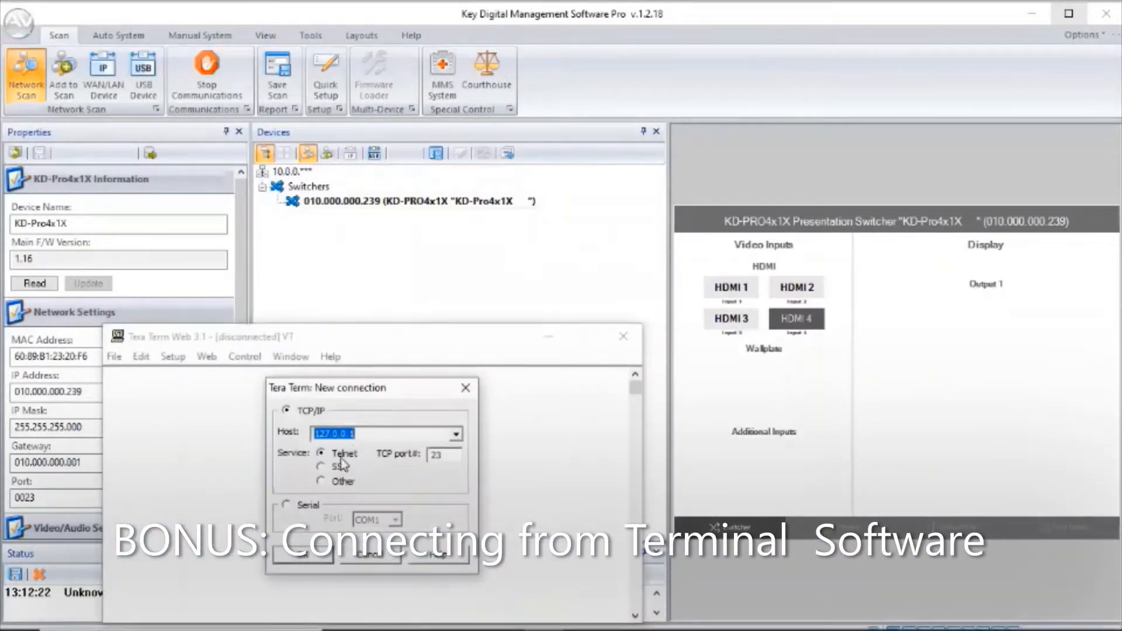
pyautogui.write('10.')
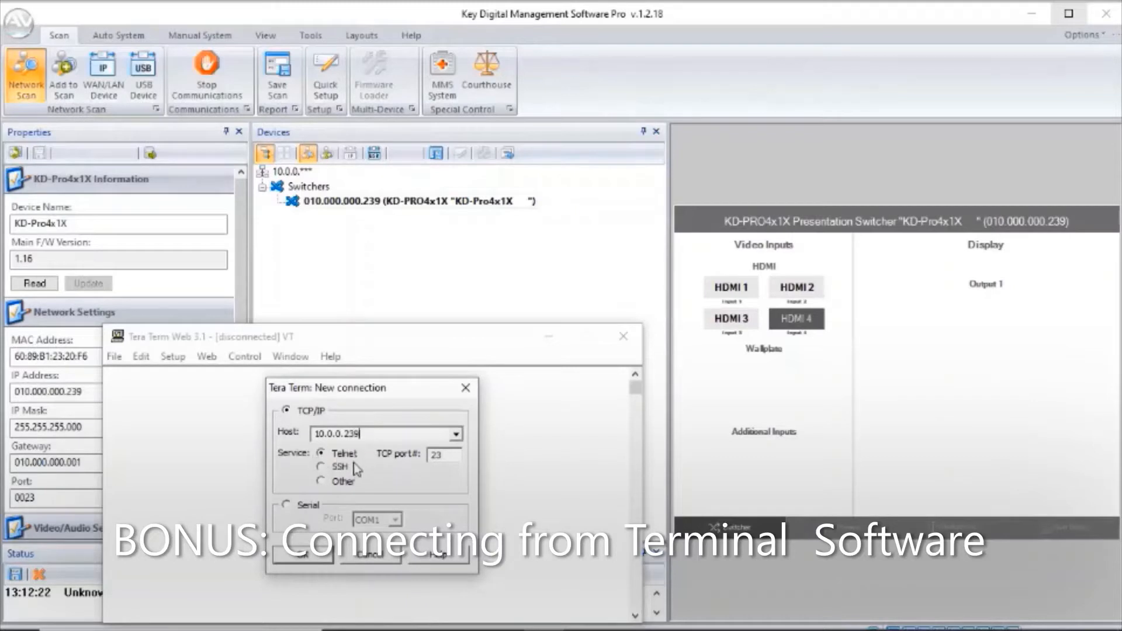
pyautogui.click(322, 480)
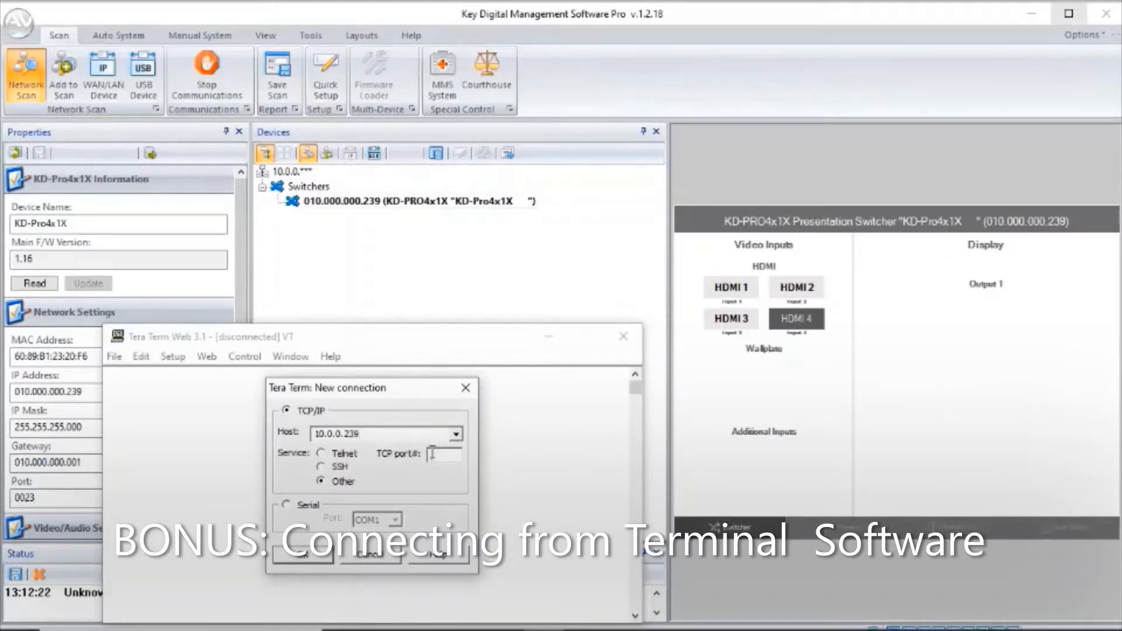
pyautogui.write('23')
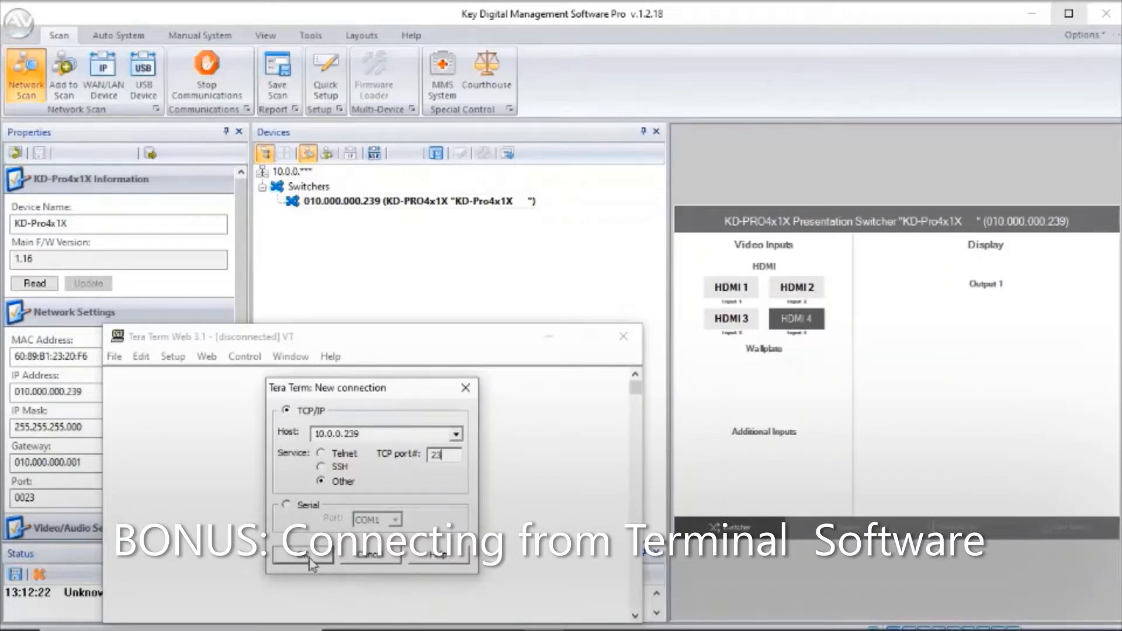
pyautogui.click(301, 555)
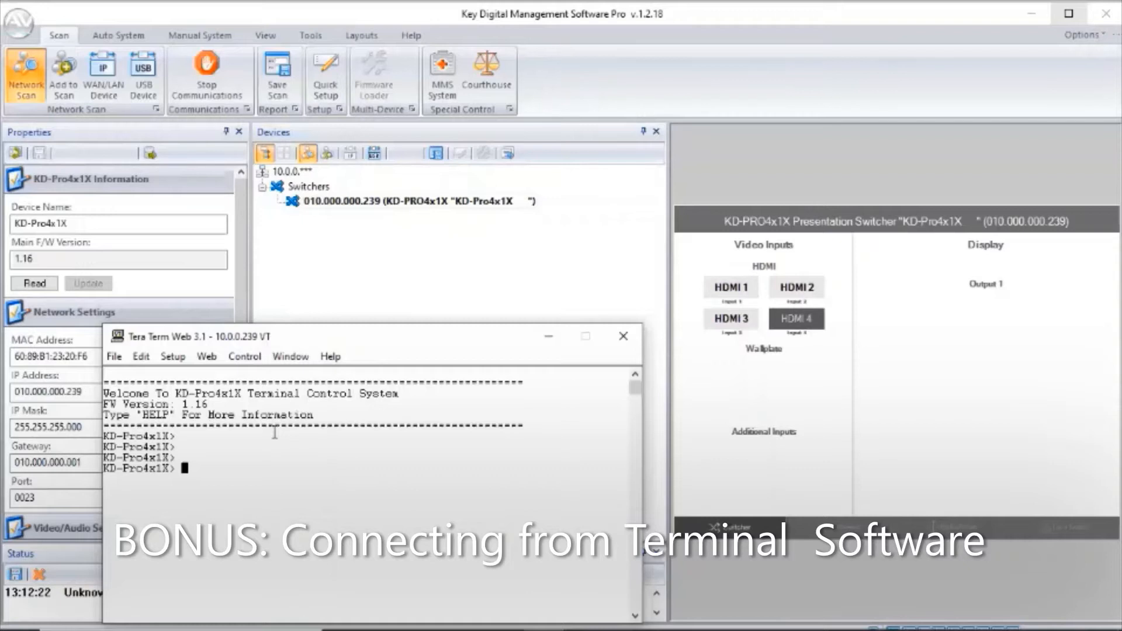
# Send spo01si03 to route input 3 to output 1, then run help and sta for the status report.
pyautogui.write('spo01si03')
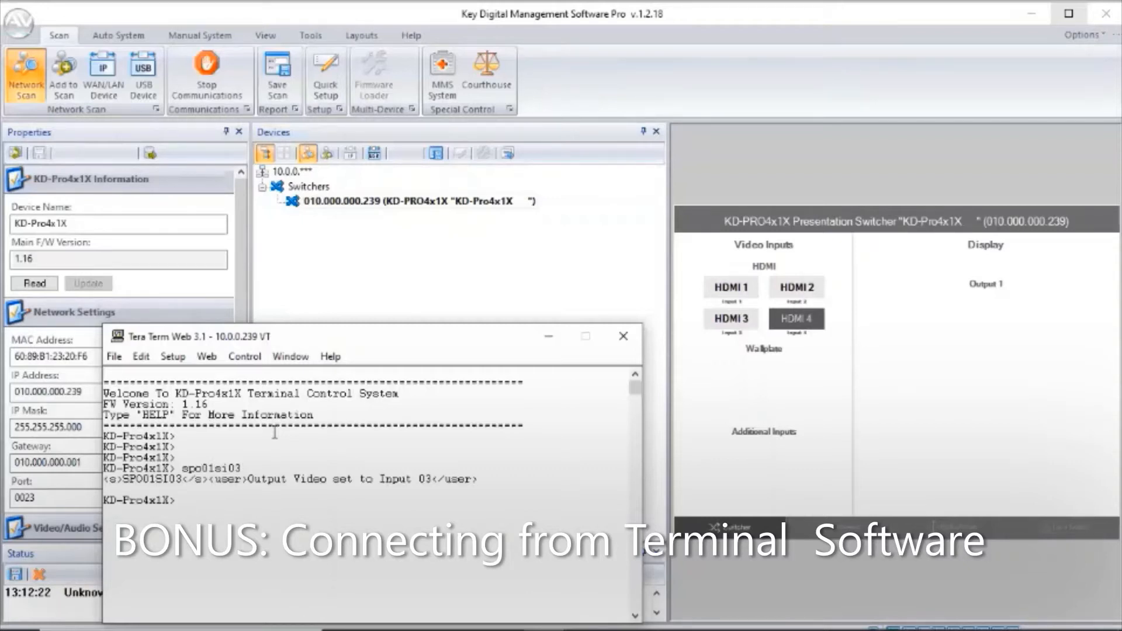
pyautogui.write('help')
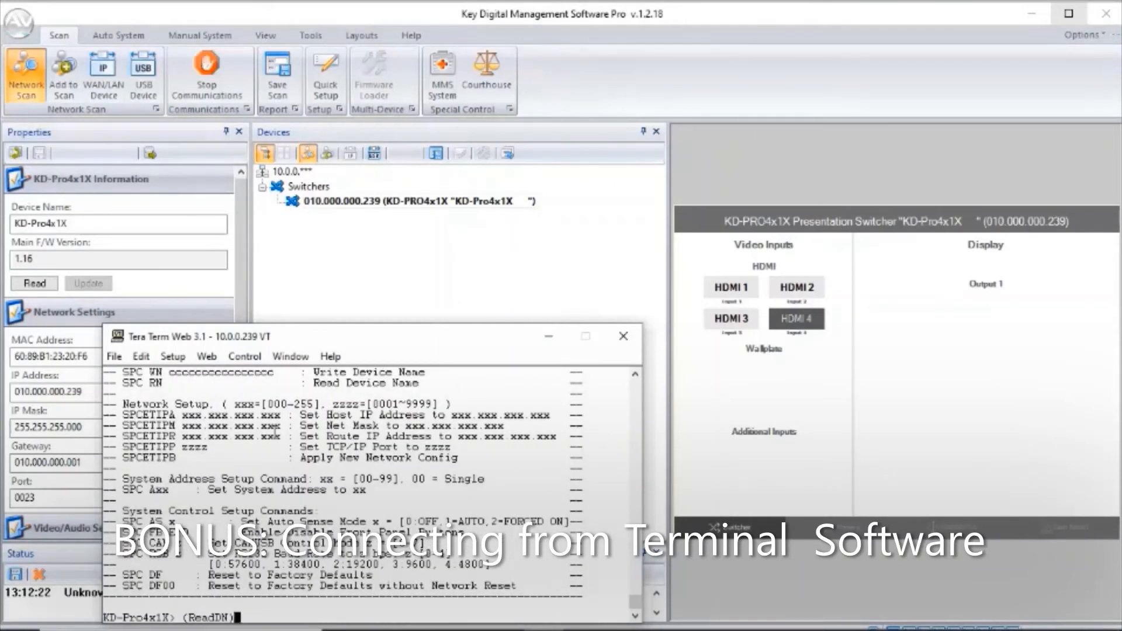
pyautogui.write('sta')
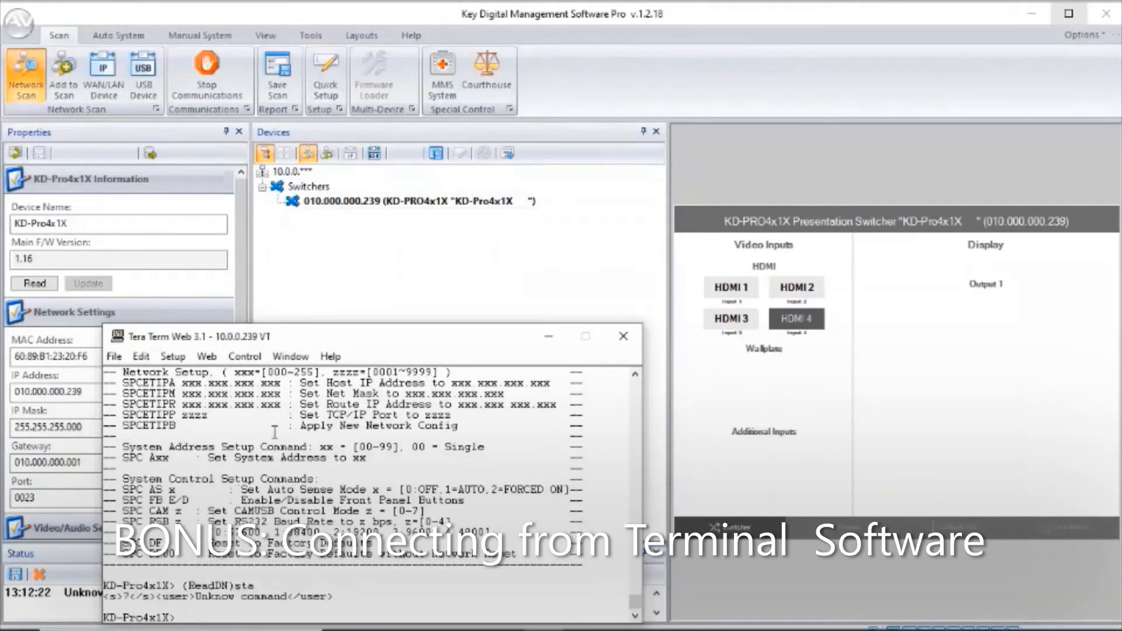
pyautogui.write('sta')
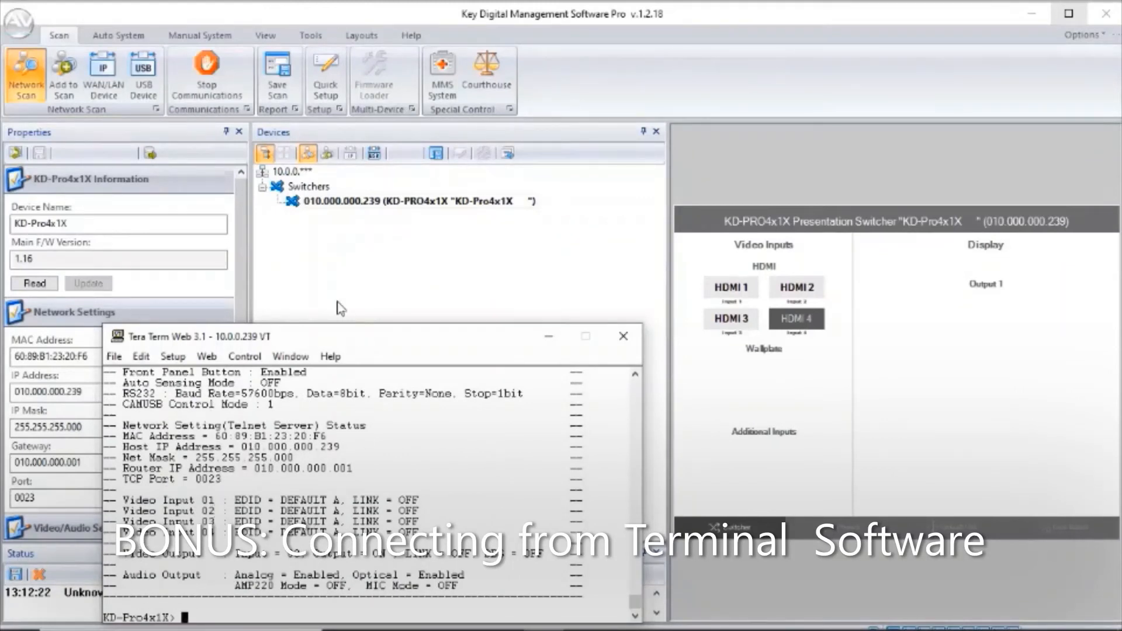
pyautogui.moveTo(292, 223)
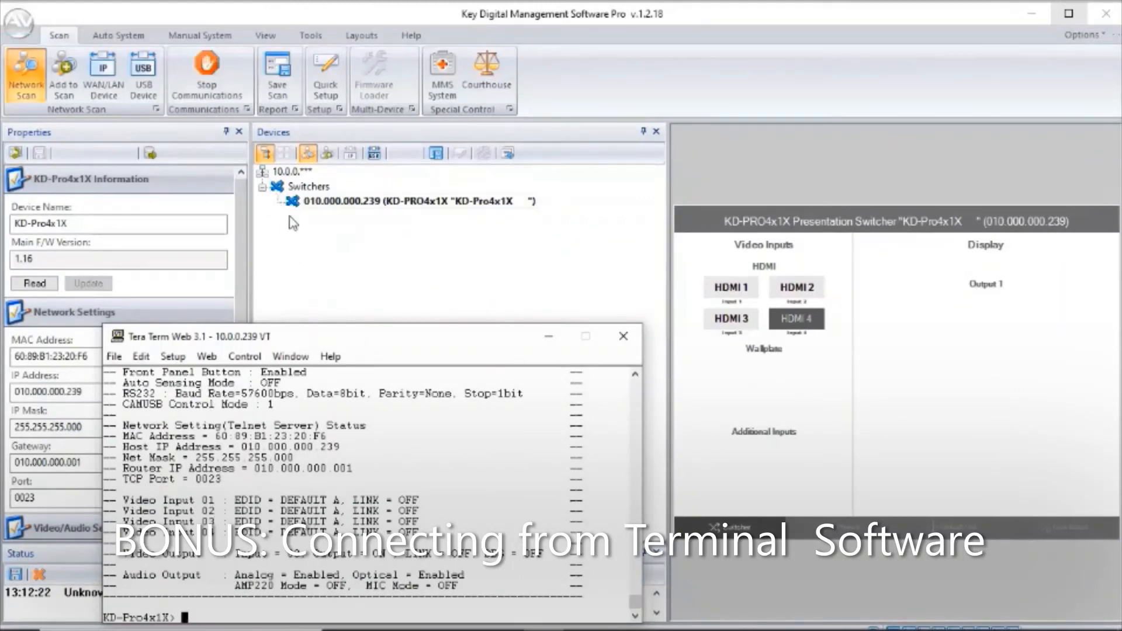